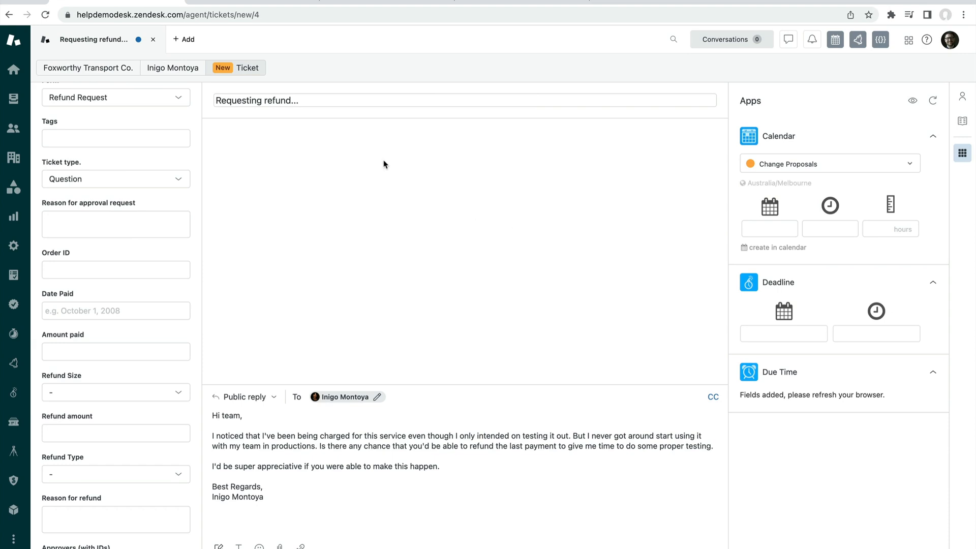
pyautogui.moveTo(264, 165)
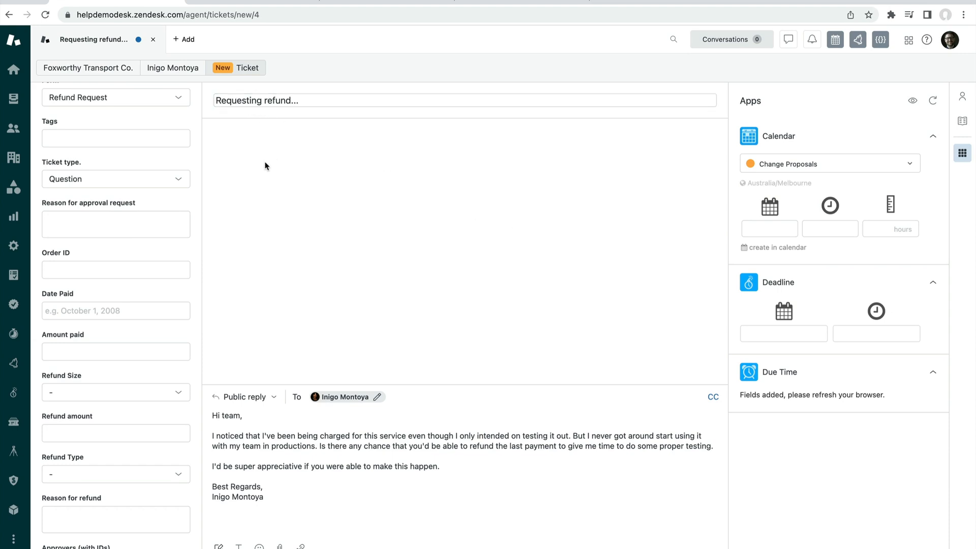
pyautogui.moveTo(288, 233)
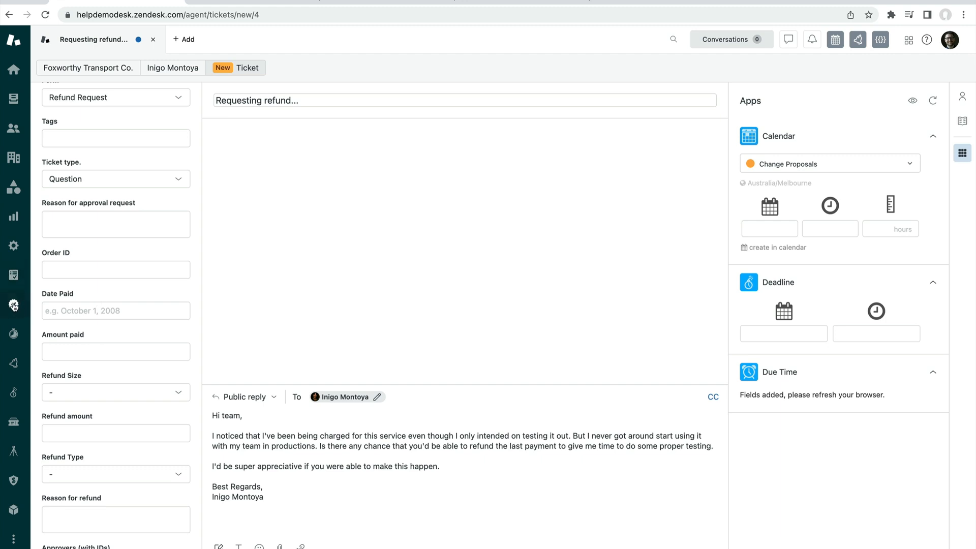
# Open the approval definitions list with the Approve app icon in the sidebar
pyautogui.click(13, 304)
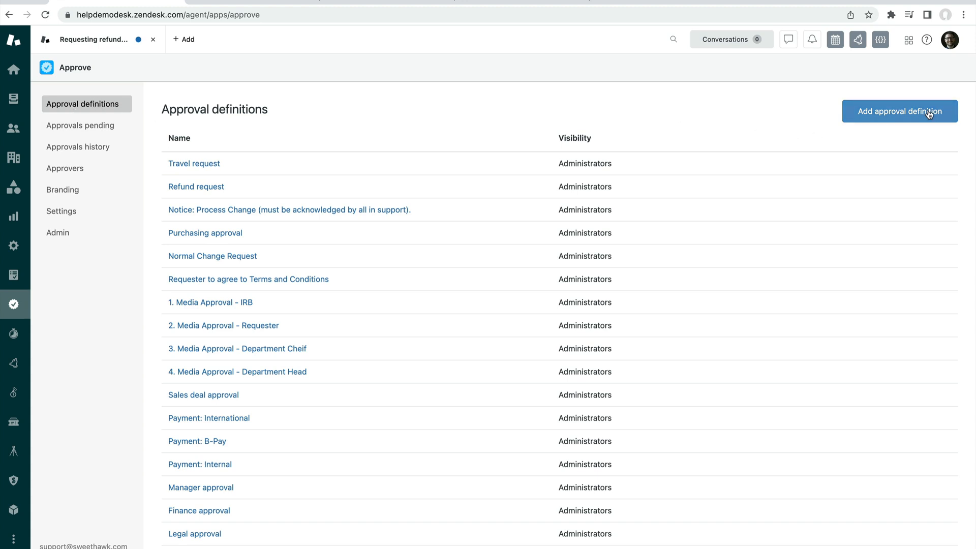
# Add a new approval definition named 'Refund approval request'
pyautogui.click(899, 110)
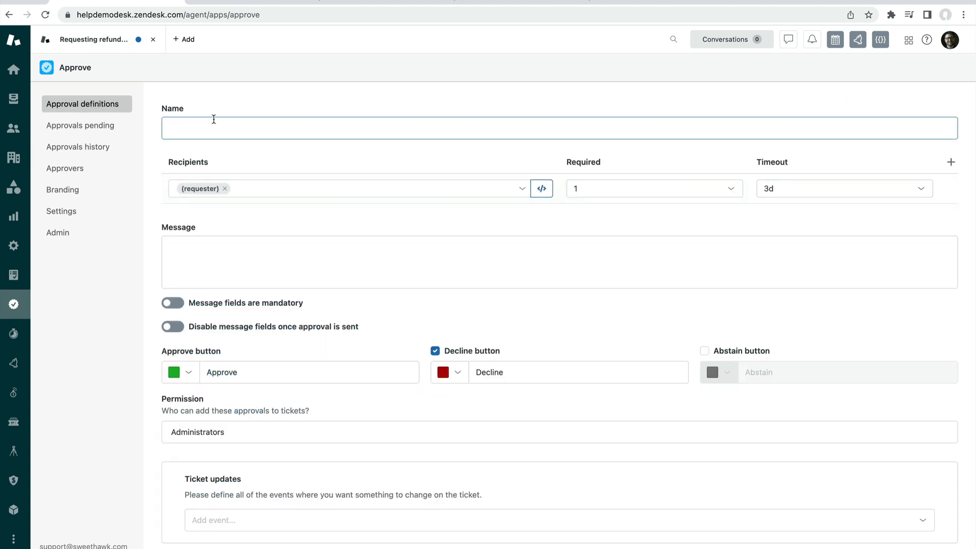
pyautogui.click(560, 127)
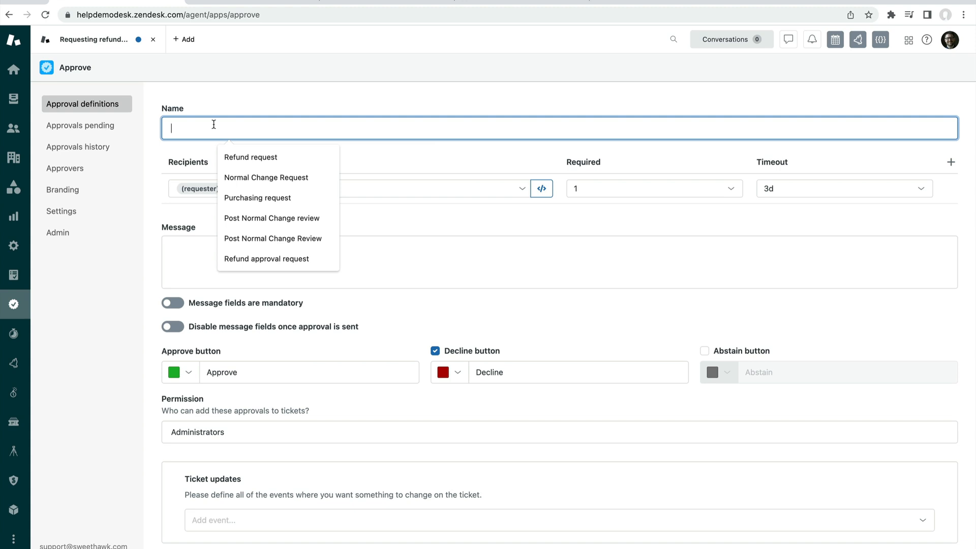
pyautogui.write('R')
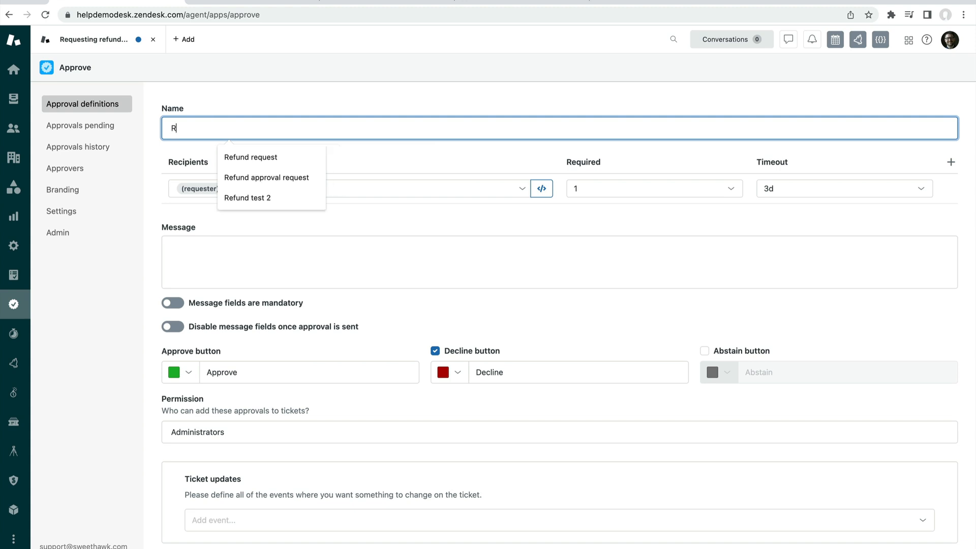
pyautogui.click(266, 177)
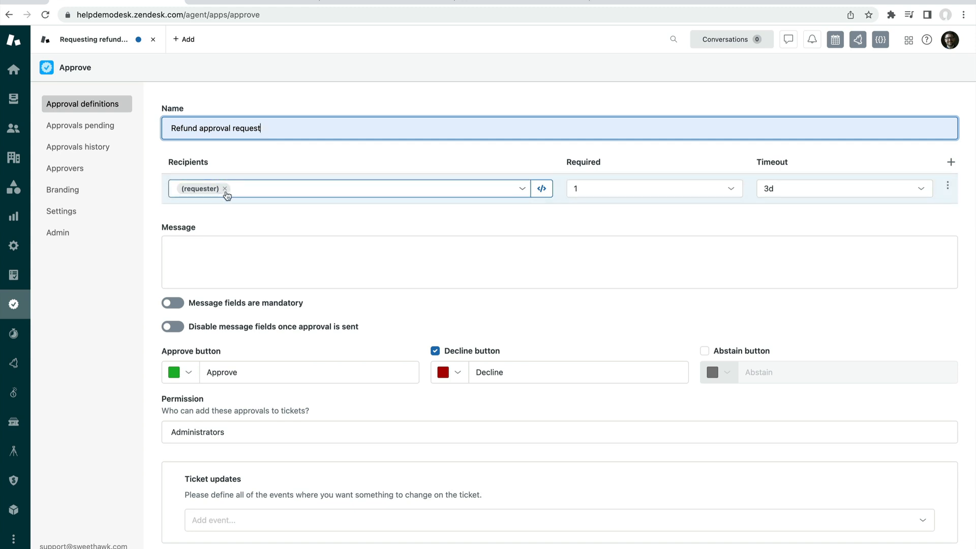
pyautogui.click(235, 261)
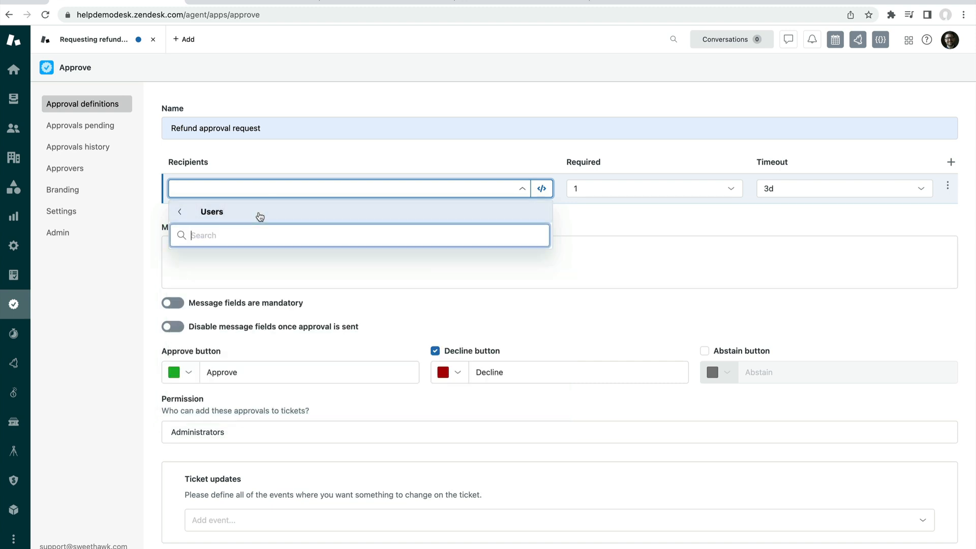
pyautogui.write('Jeff')
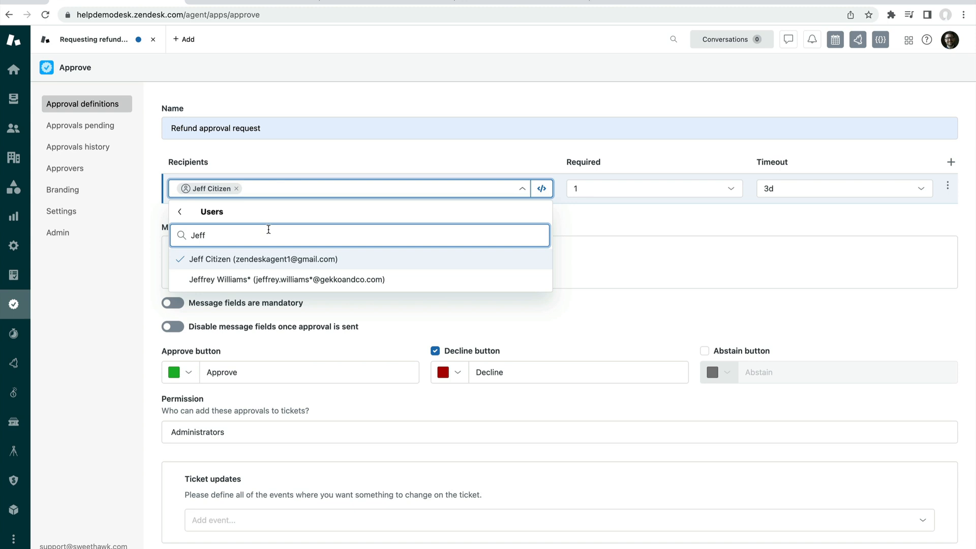
pyautogui.moveTo(354, 186)
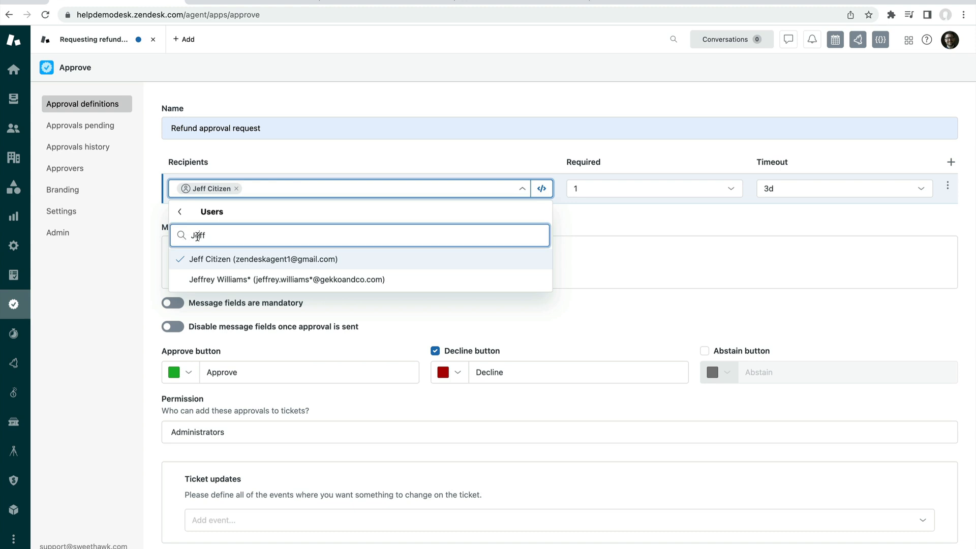
pyautogui.write('Harr')
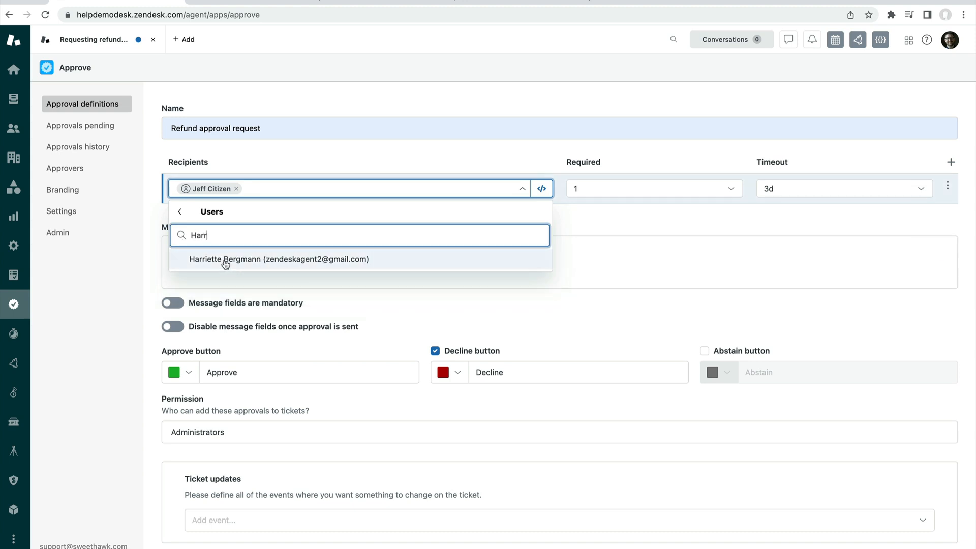
pyautogui.click(278, 259)
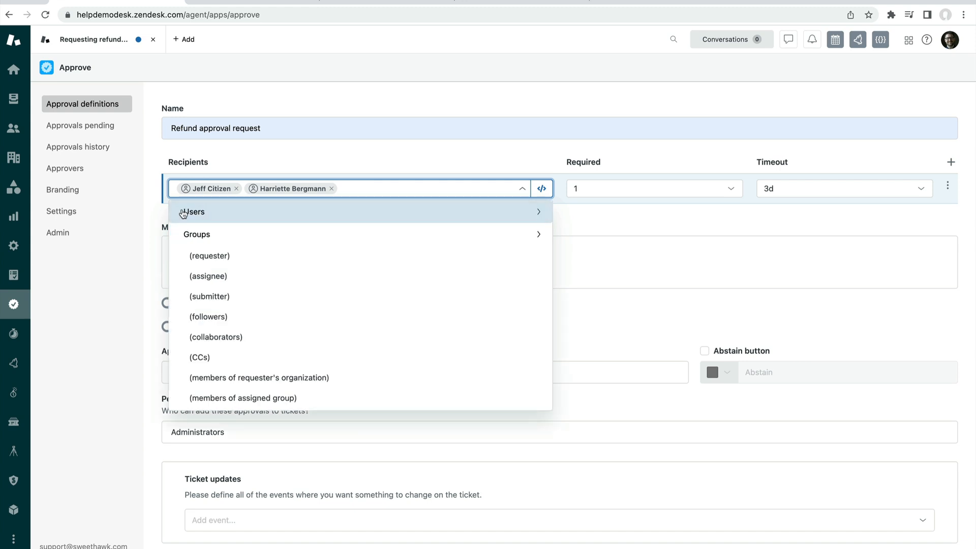
pyautogui.moveTo(199, 235)
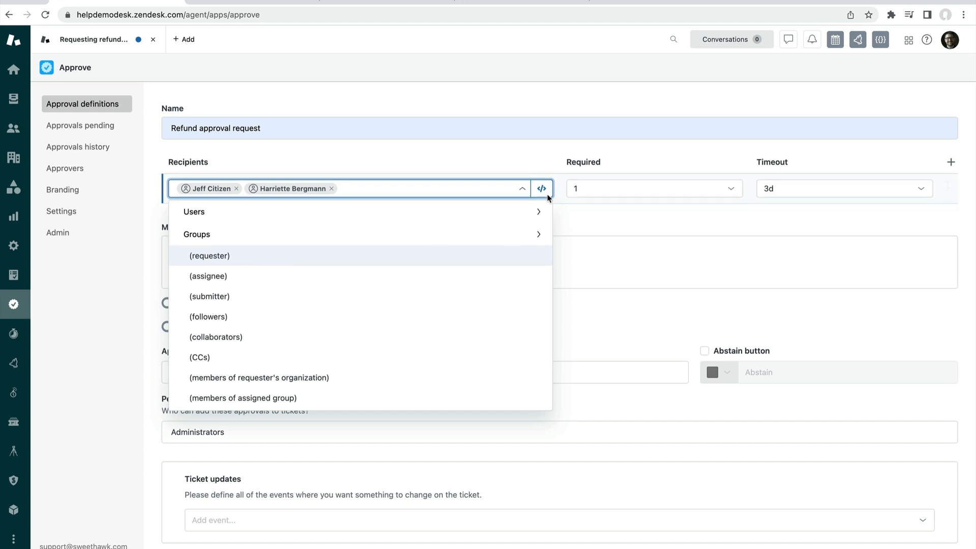
pyautogui.click(540, 189)
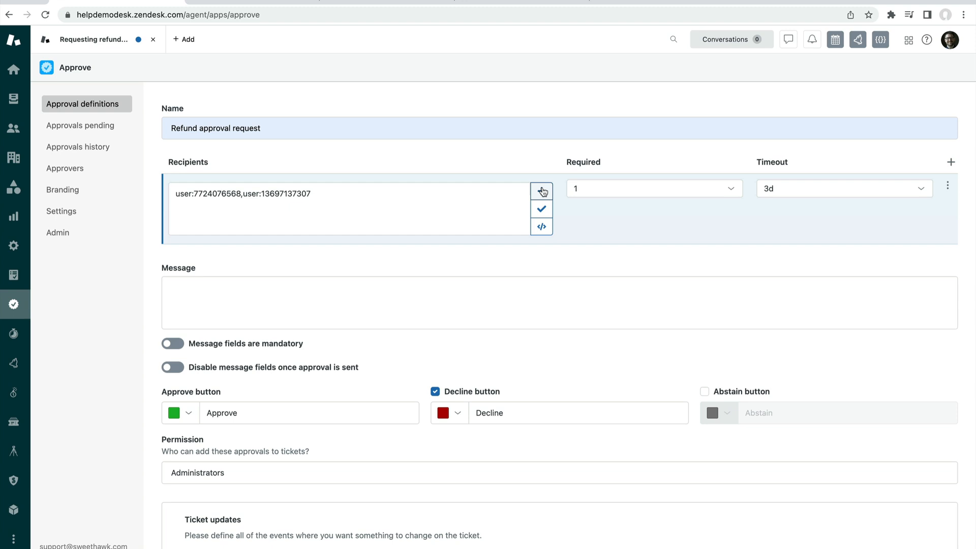
pyautogui.click(541, 191)
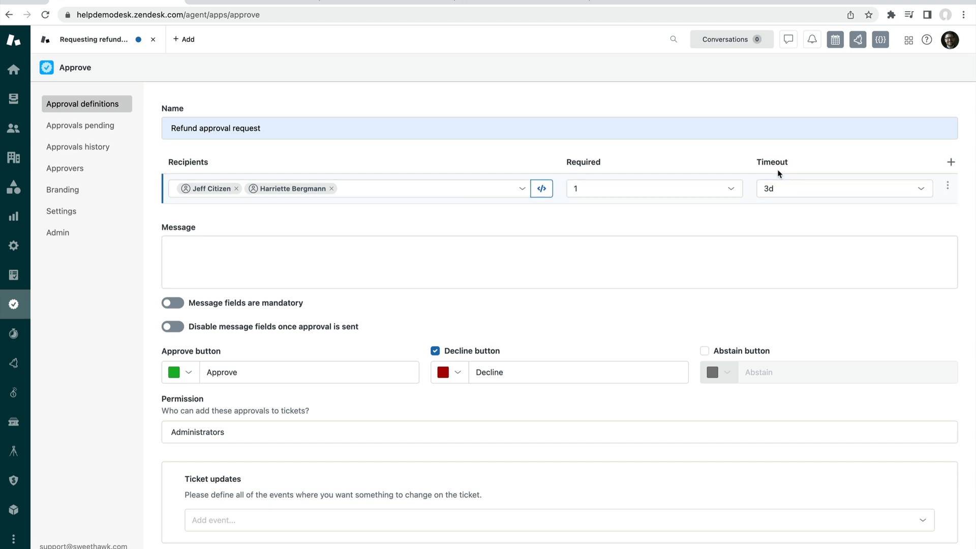
pyautogui.moveTo(782, 178)
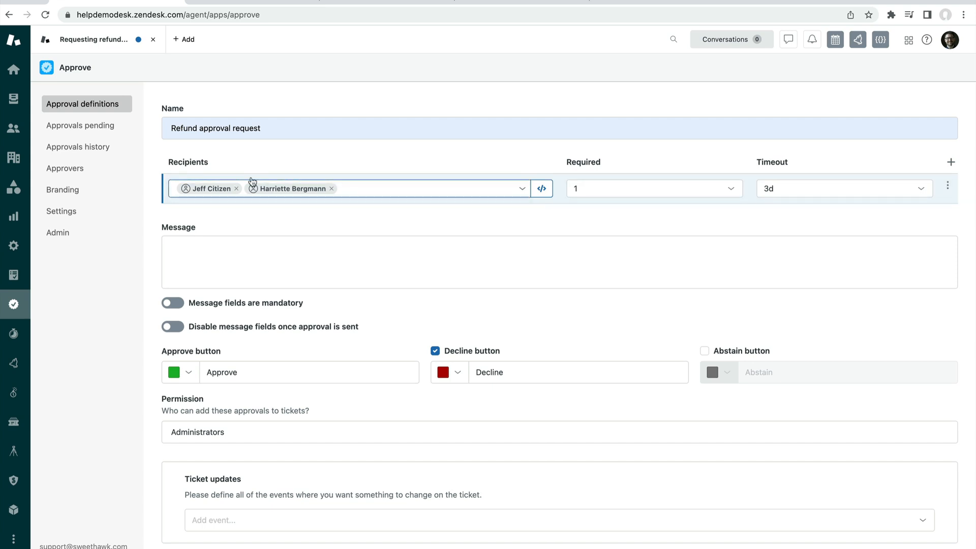
pyautogui.moveTo(253, 188)
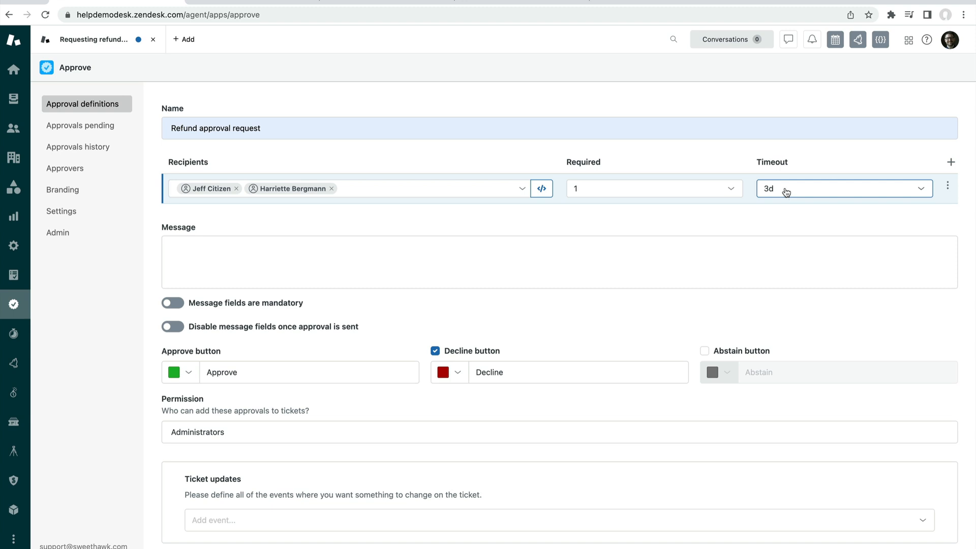
# Set the approval timeout to 1h and add an escalation step
pyautogui.click(844, 188)
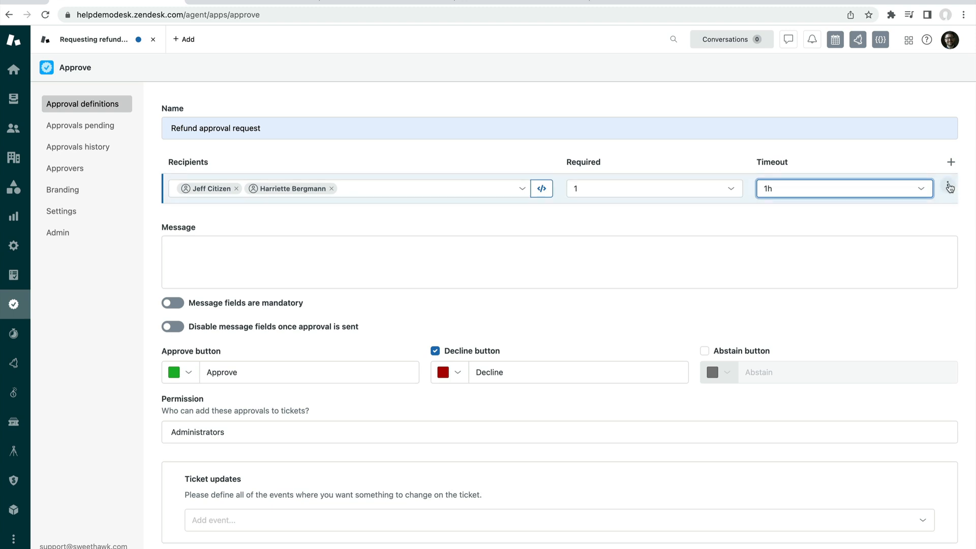
pyautogui.click(948, 186)
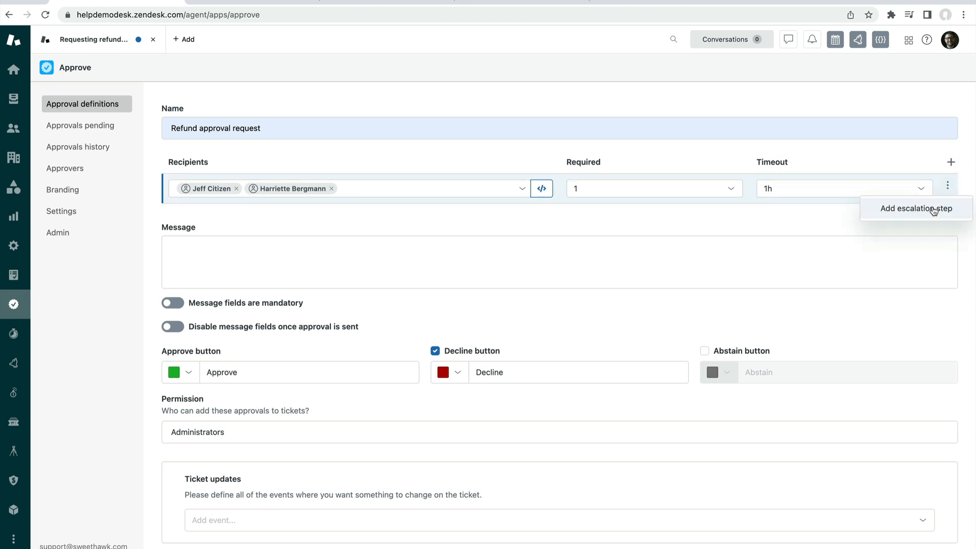
pyautogui.click(915, 208)
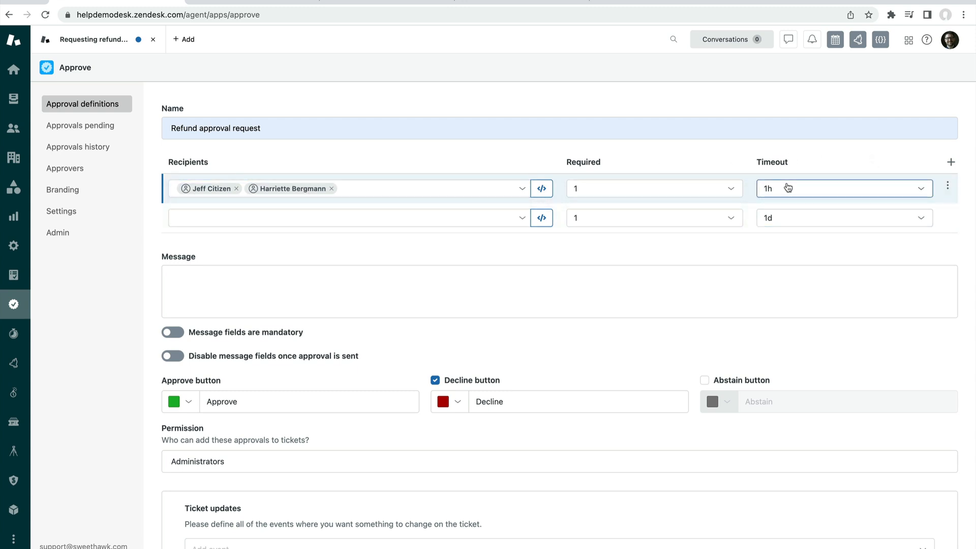
pyautogui.click(349, 217)
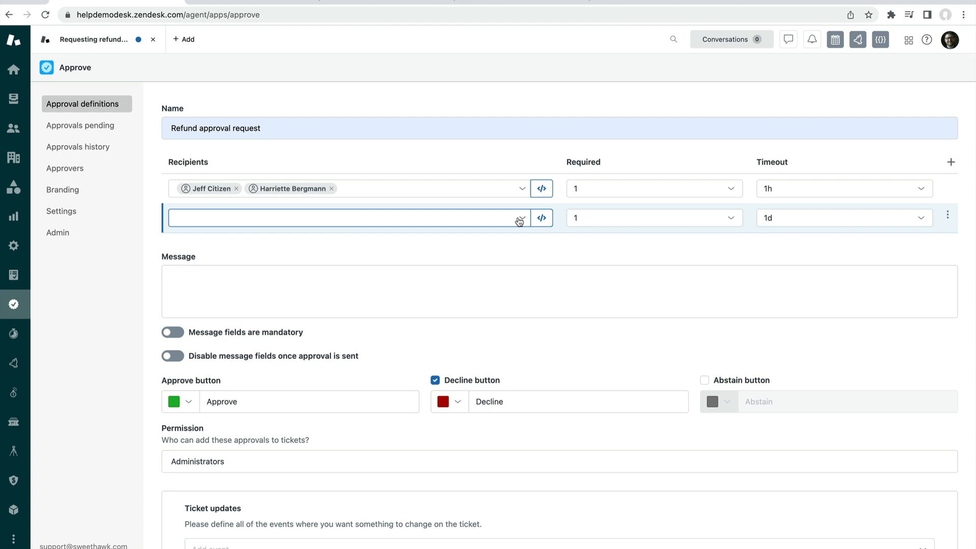
pyautogui.click(348, 218)
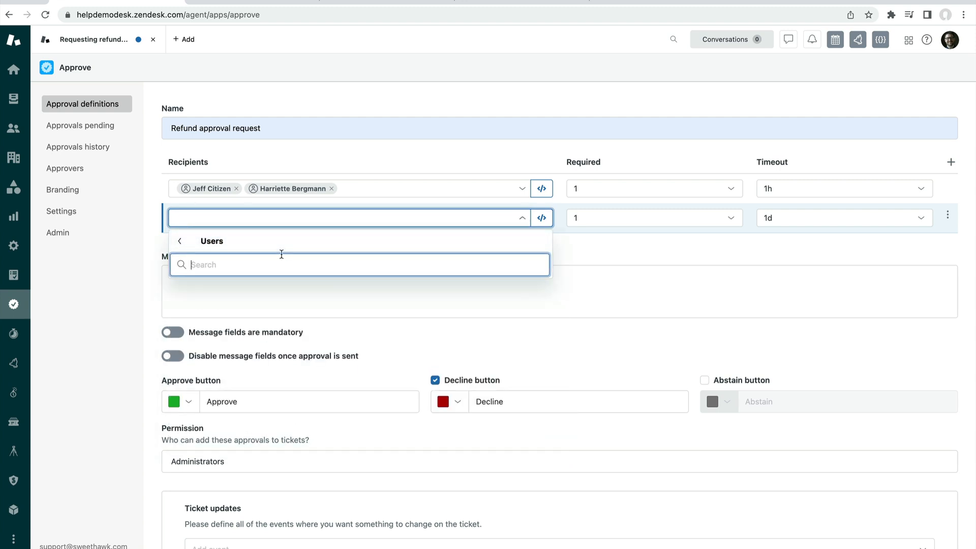
pyautogui.write('Jeff')
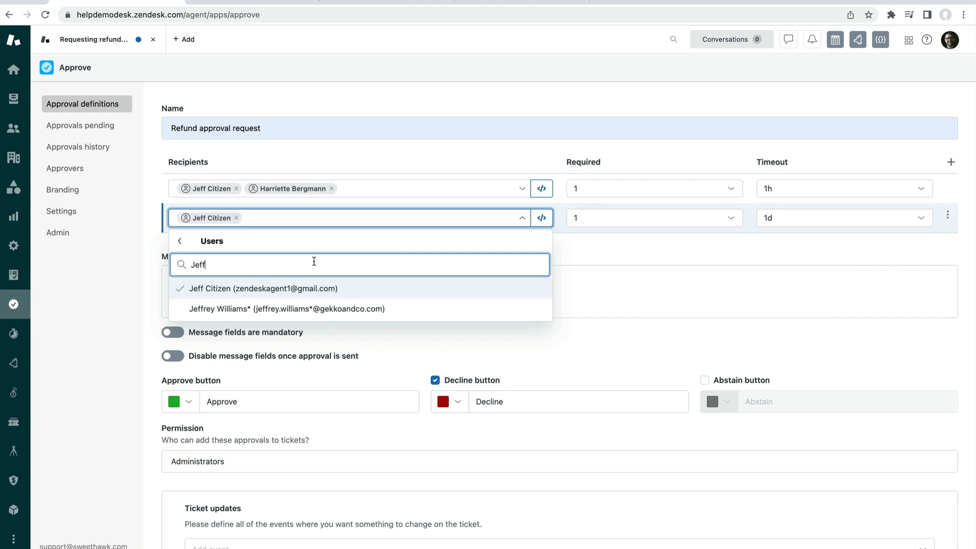
pyautogui.write('har')
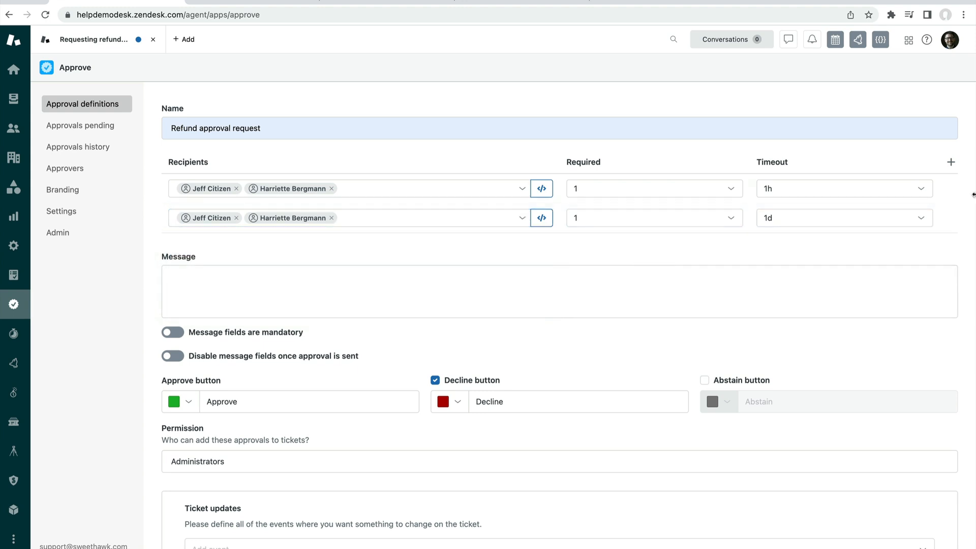
pyautogui.click(950, 162)
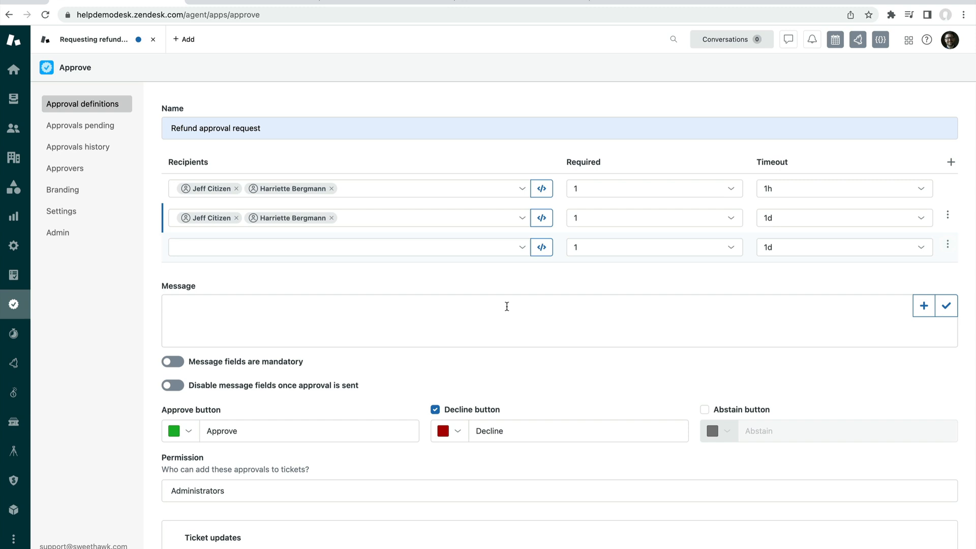
pyautogui.moveTo(446, 241)
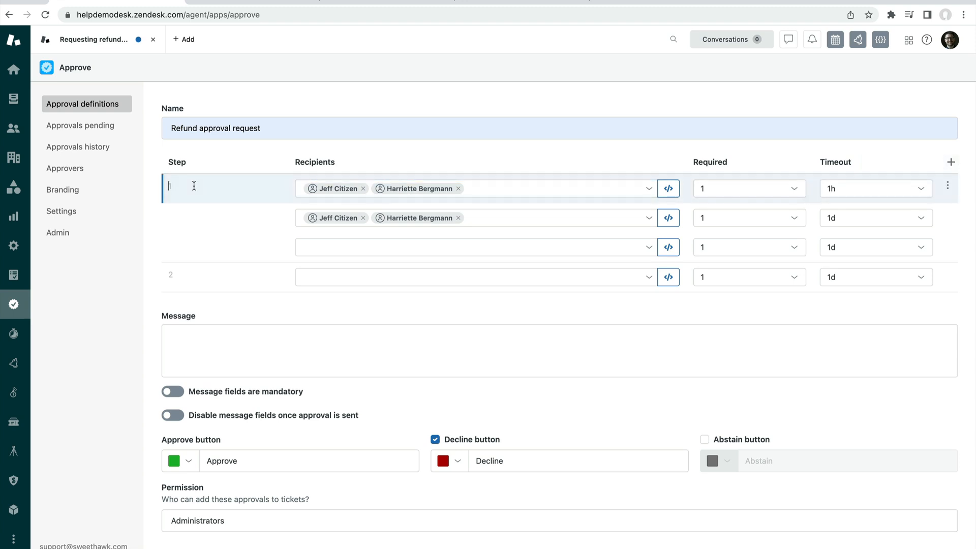
# Name the Managers step, send the Finance step to the Finance group, and delete the empty row
pyautogui.write('Managers')
pyautogui.click(225, 277)
pyautogui.write('F')
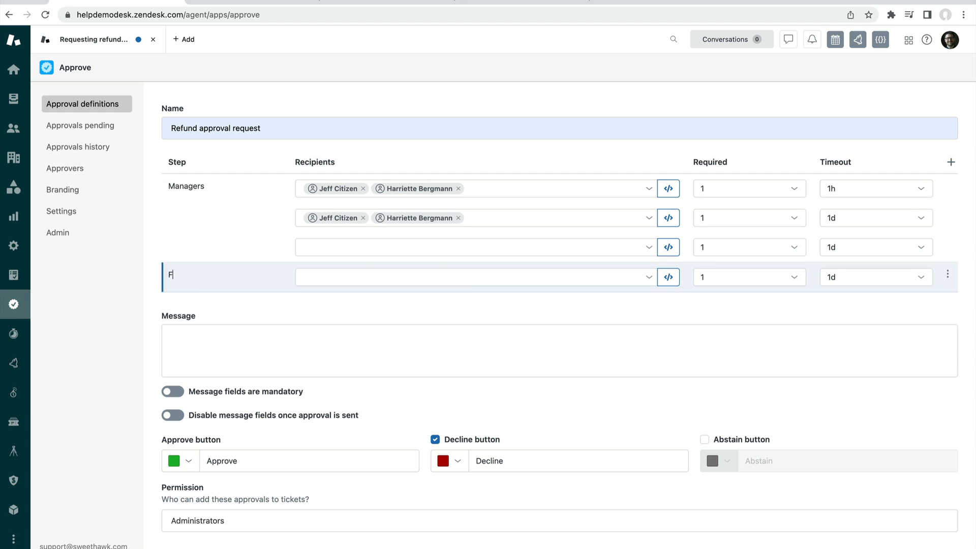
pyautogui.click(473, 277)
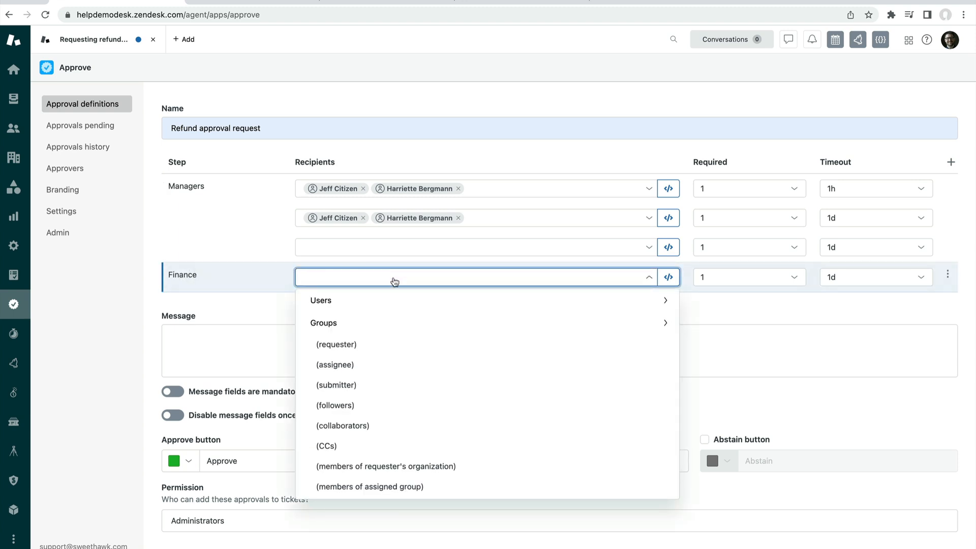
pyautogui.click(324, 322)
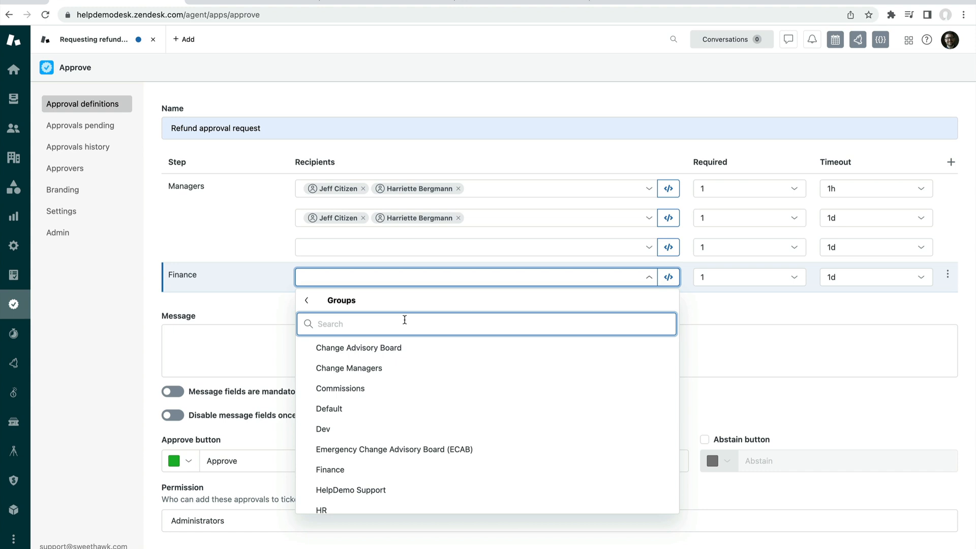
pyautogui.write('fina')
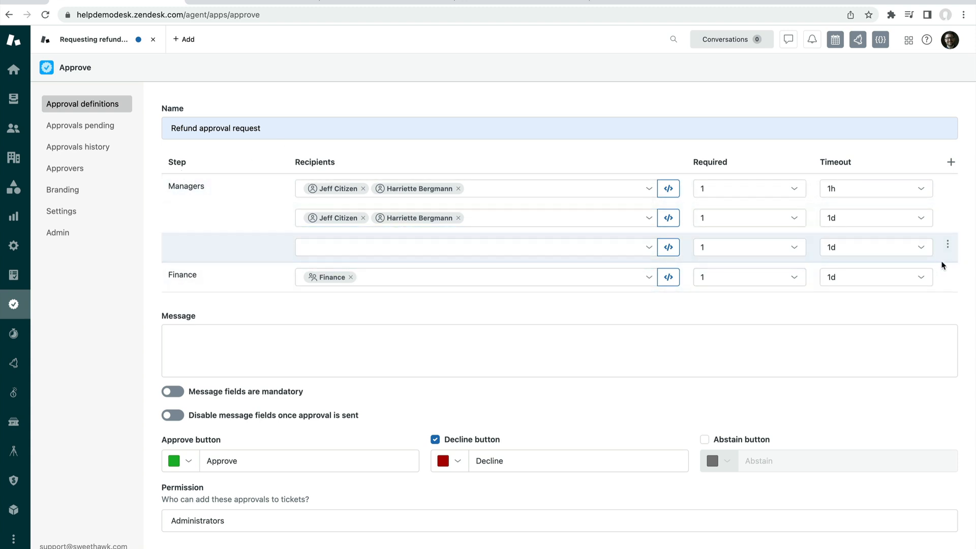
pyautogui.click(948, 247)
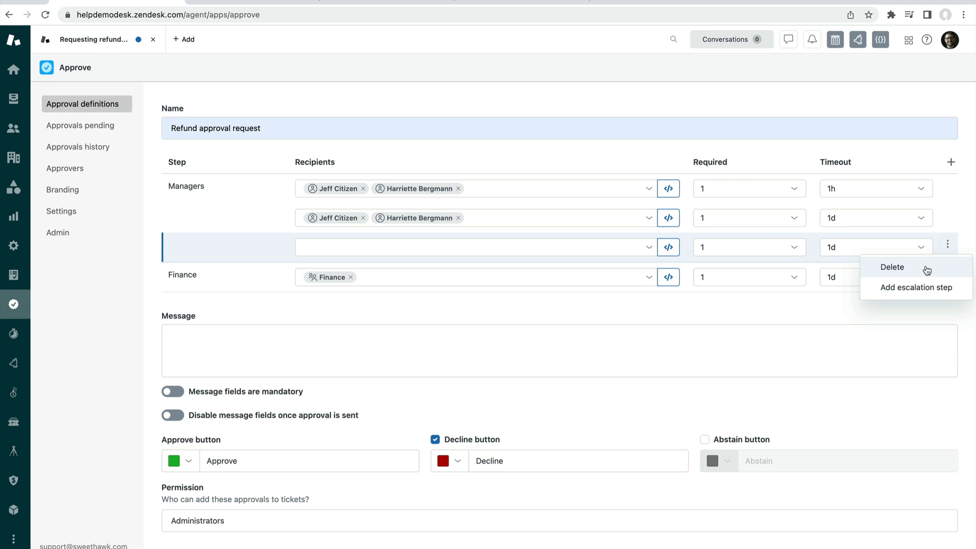
pyautogui.click(891, 267)
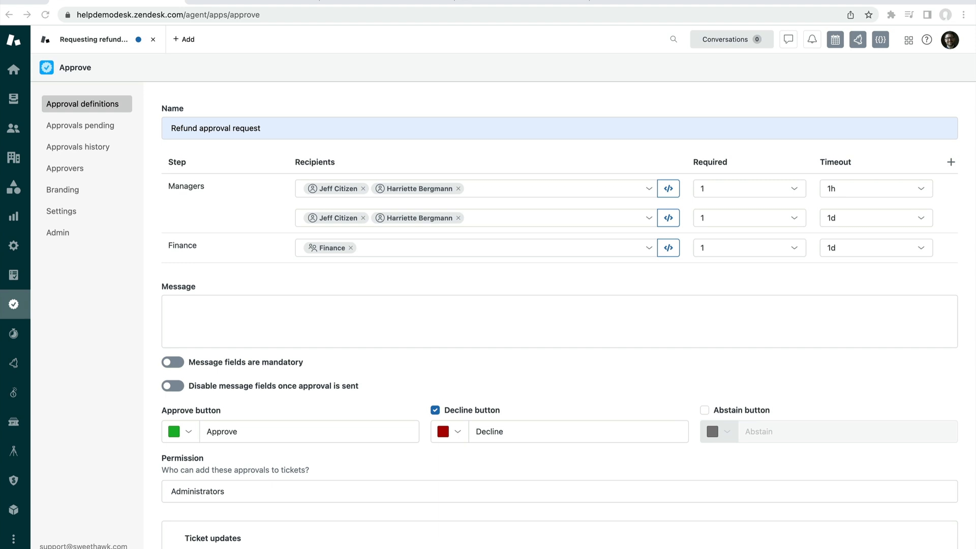
# Enter 'Please assess the following details for a refund:' as the message's opening line
pyautogui.write('Please assess the following details for a refund:')
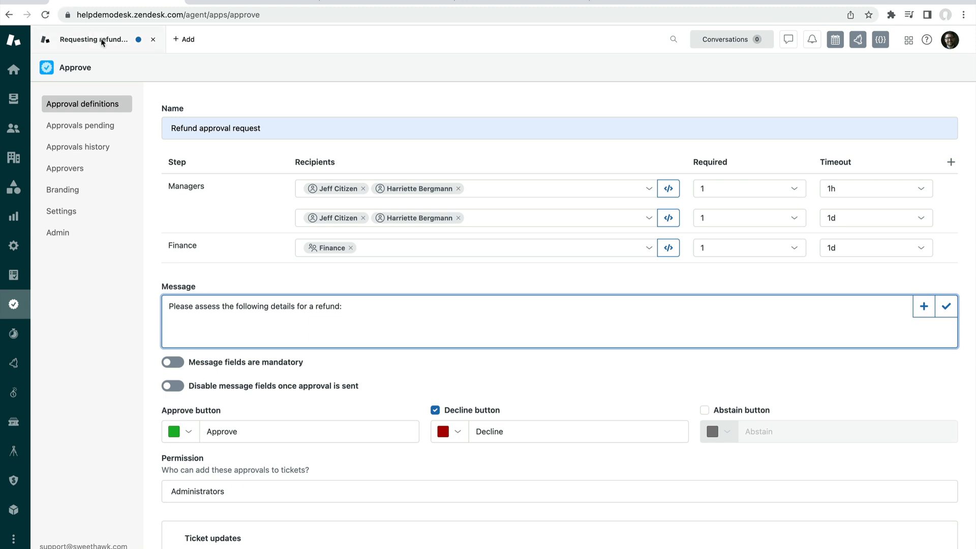
pyautogui.moveTo(104, 42)
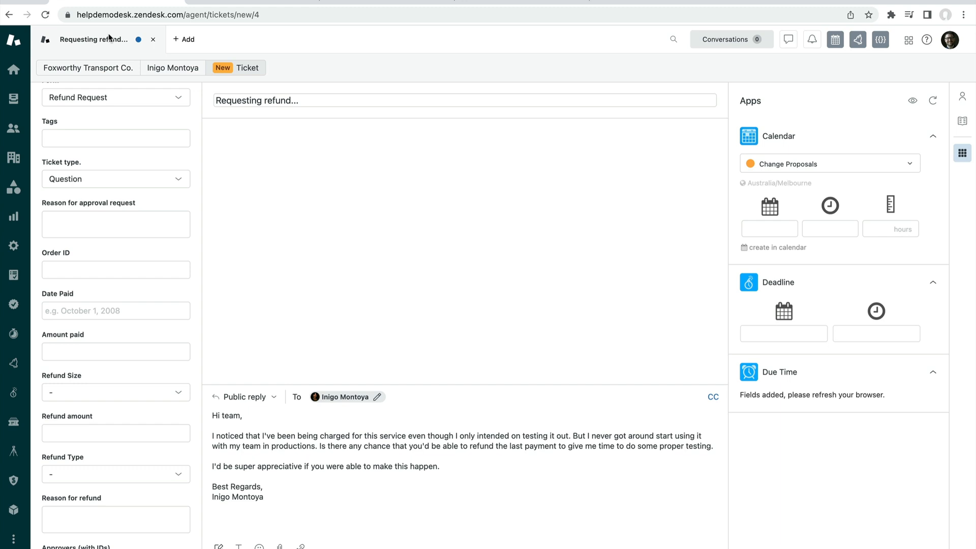
# Review the refund ticket's Order ID and other fields, then return to the definition
pyautogui.click(116, 179)
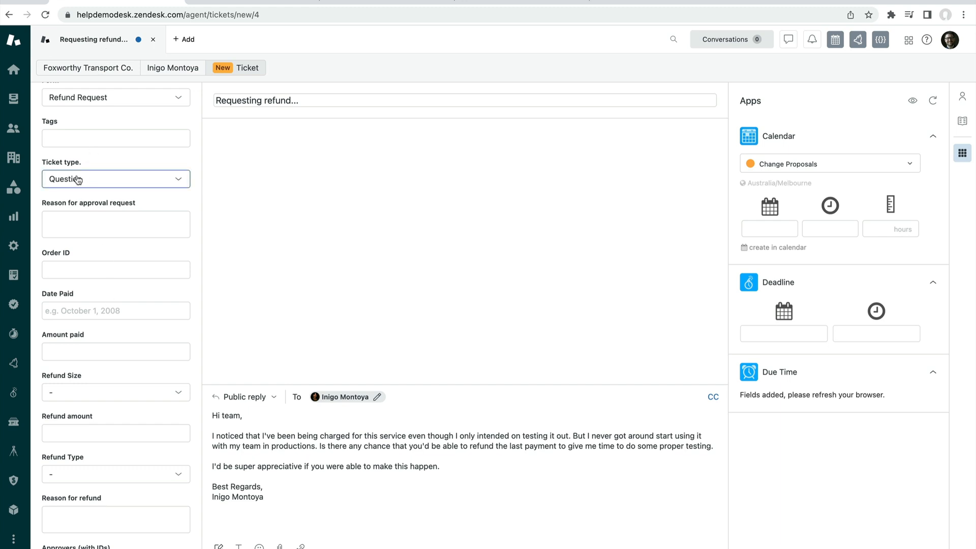
pyautogui.click(116, 178)
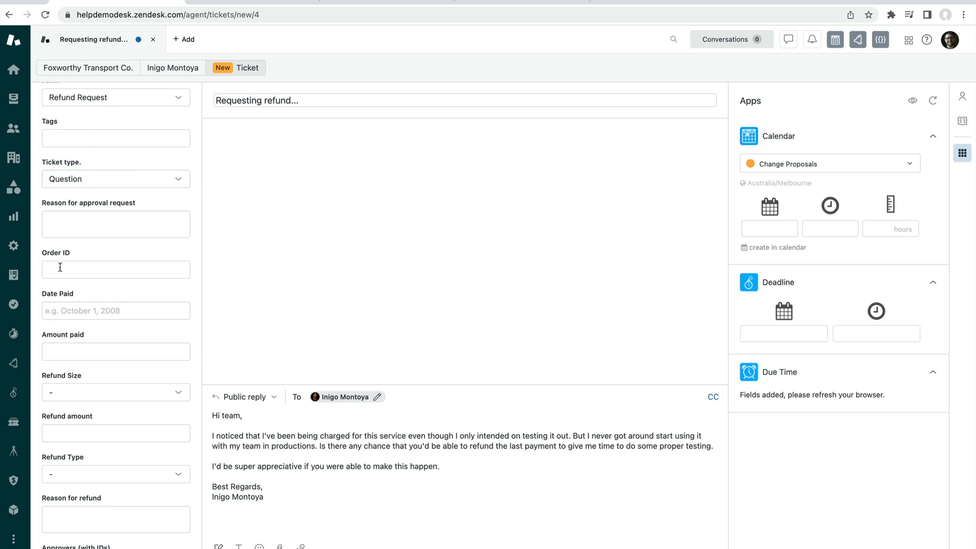
pyautogui.click(115, 270)
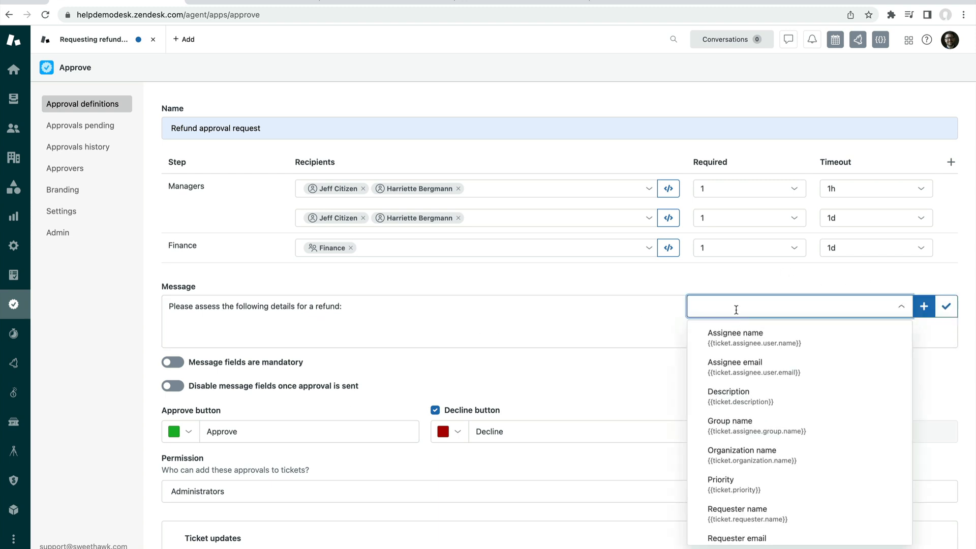
# Insert Order ID, Date Paid and Amount paid placeholders on separate message lines
pyautogui.write('or')
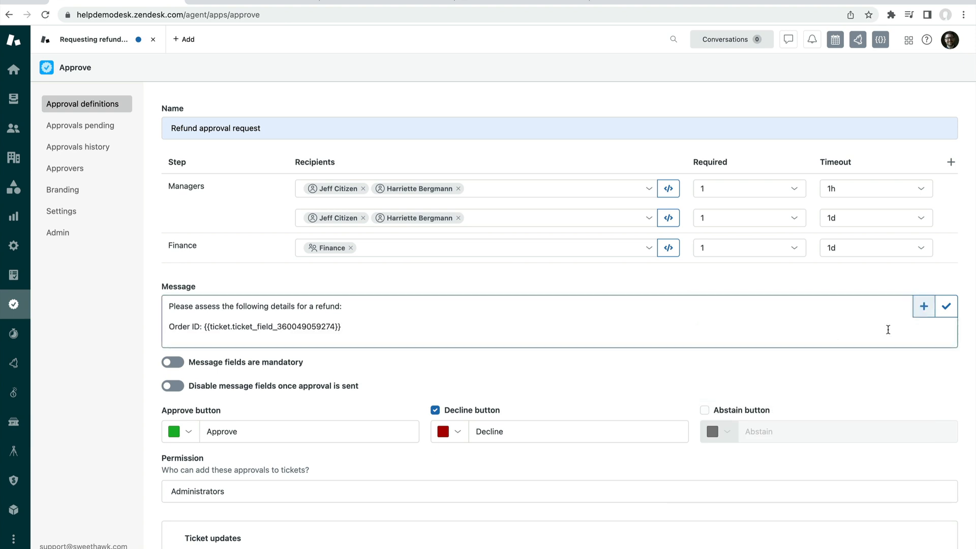
pyautogui.click(797, 305)
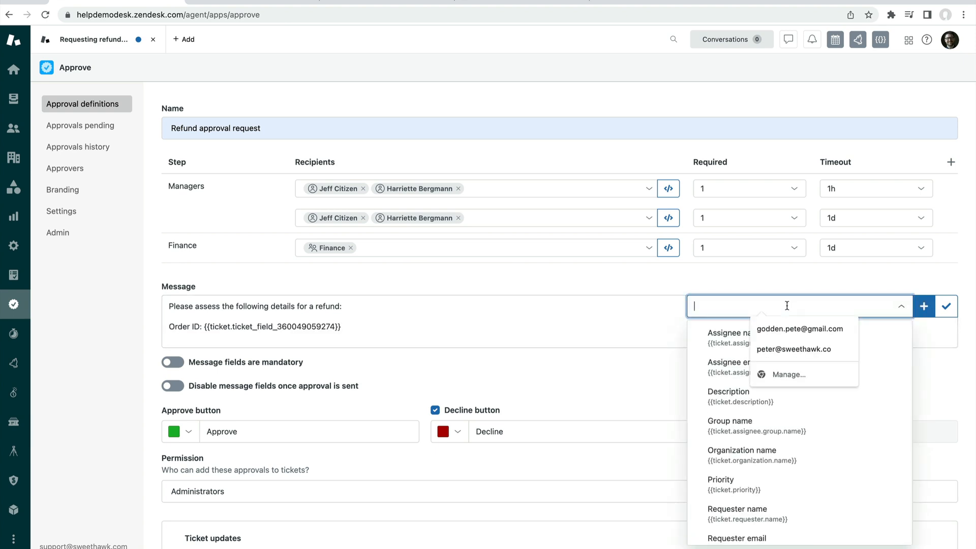
pyautogui.write('date pai')
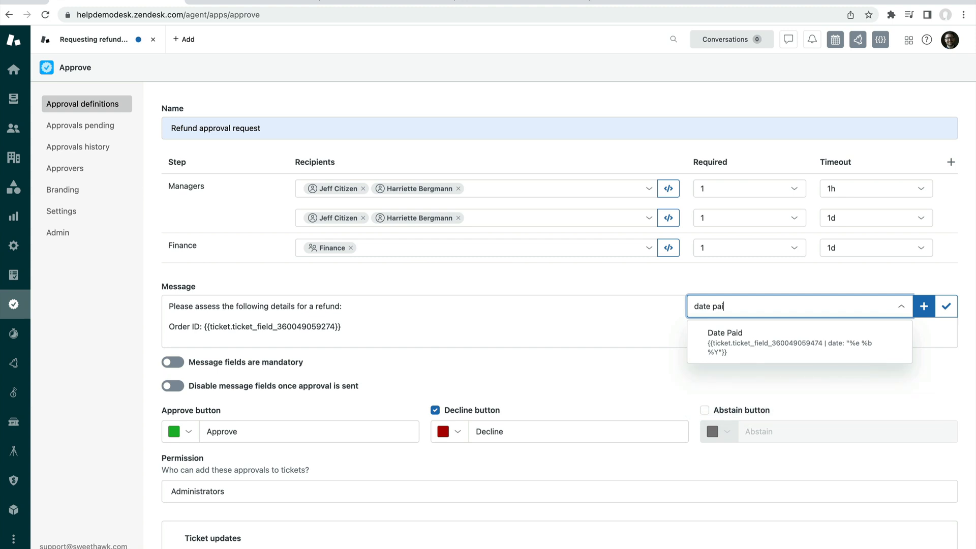
pyautogui.click(924, 306)
pyautogui.write('amoun')
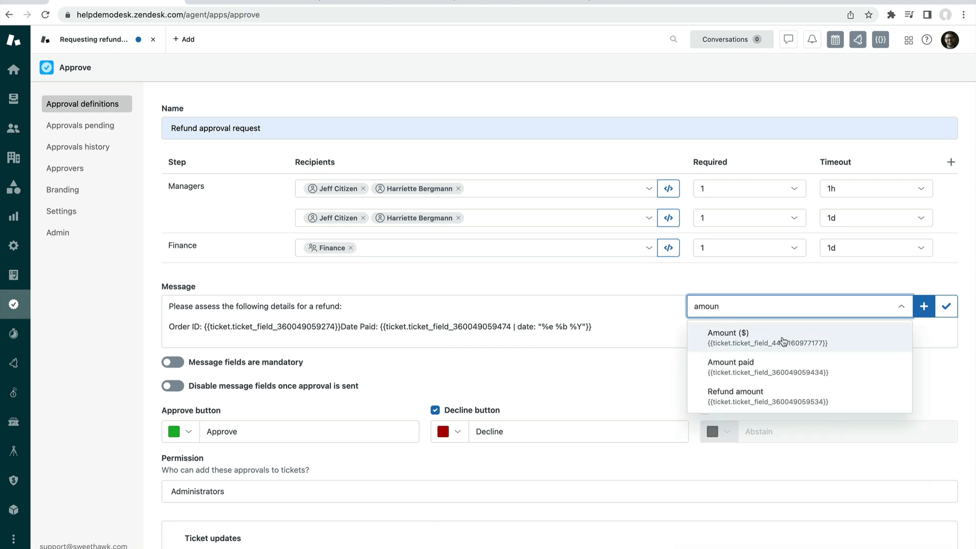
pyautogui.click(732, 366)
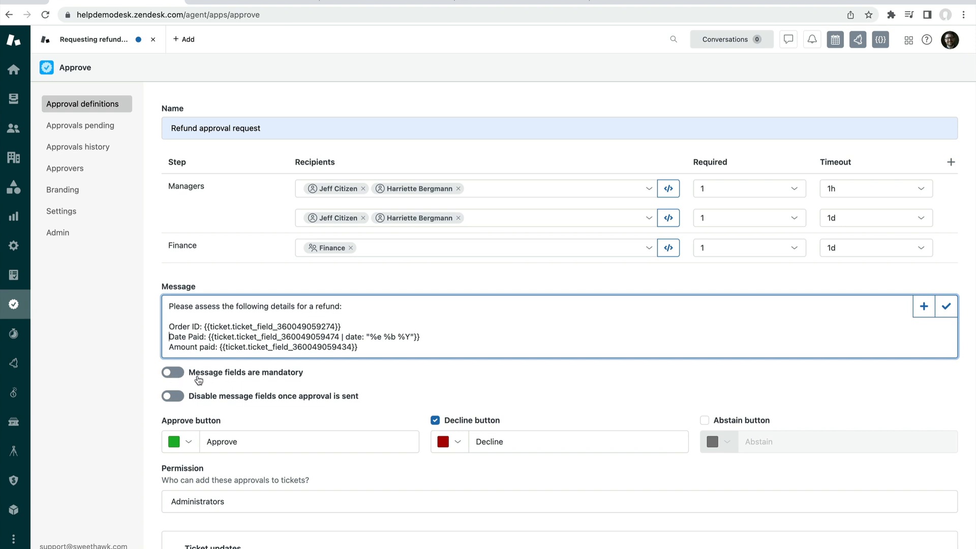
pyautogui.moveTo(259, 380)
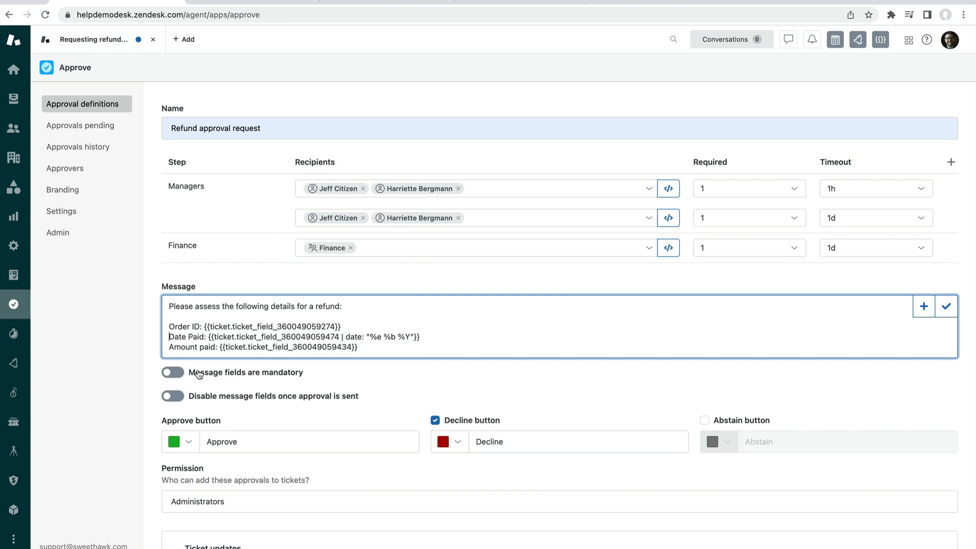
pyautogui.moveTo(176, 410)
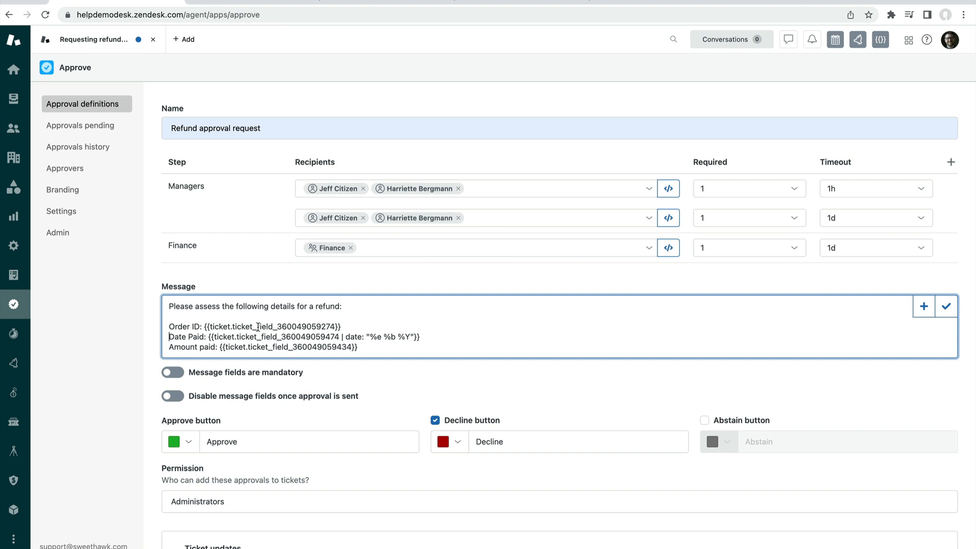
# Enable the Abstain response option alongside Approve and Decline
pyautogui.scroll(-3)
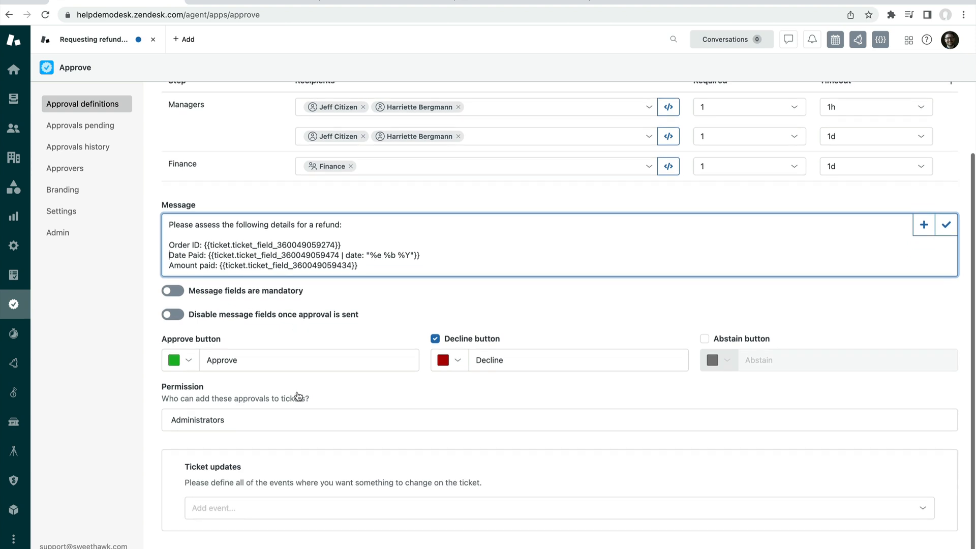
pyautogui.moveTo(182, 346)
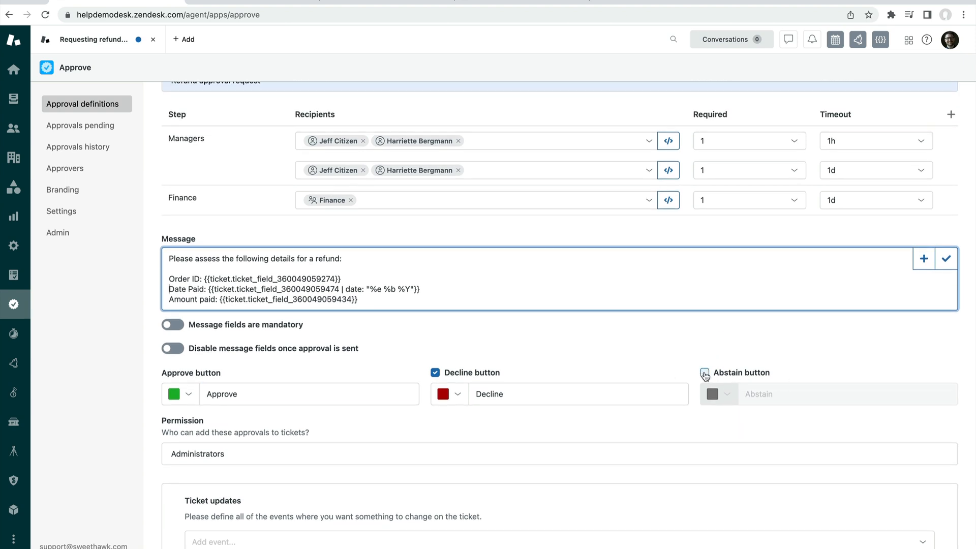
pyautogui.click(704, 372)
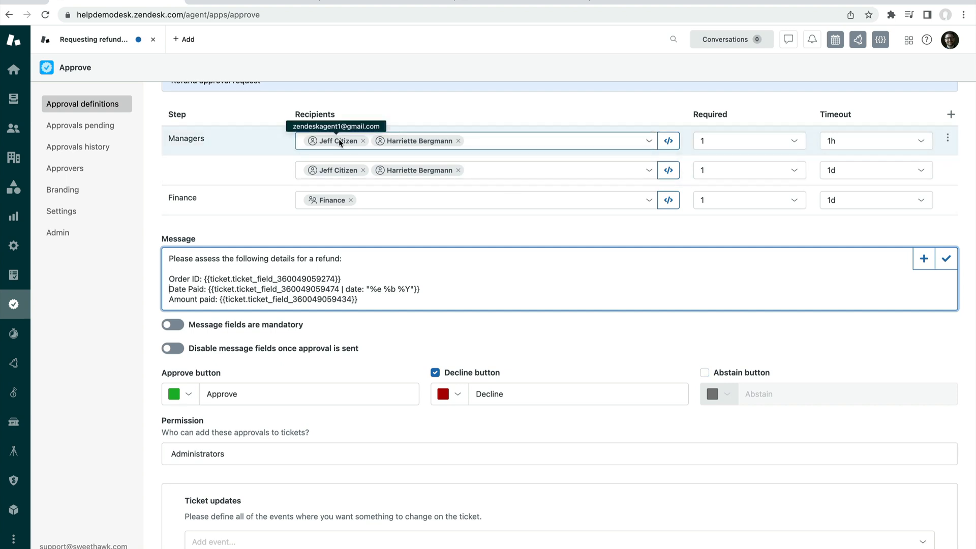
pyautogui.moveTo(384, 163)
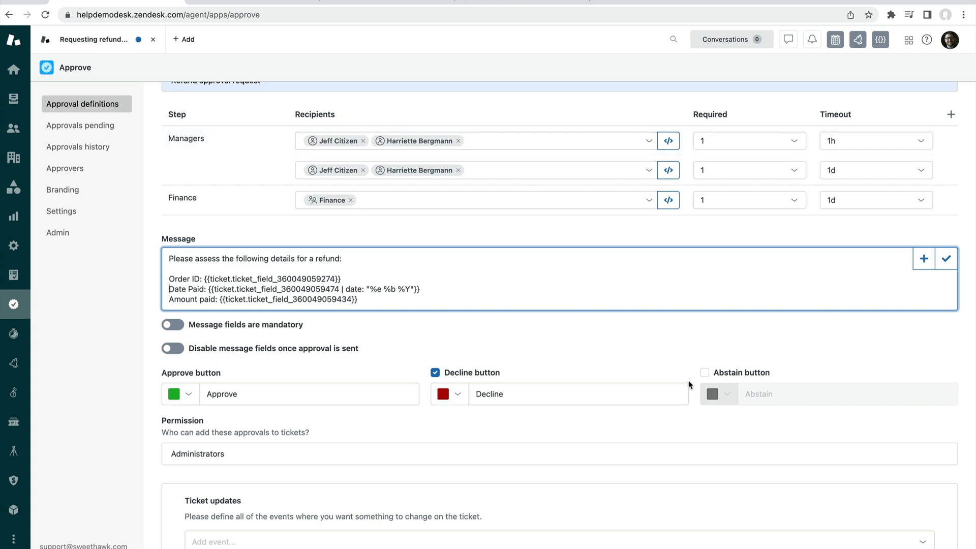
pyautogui.click(704, 372)
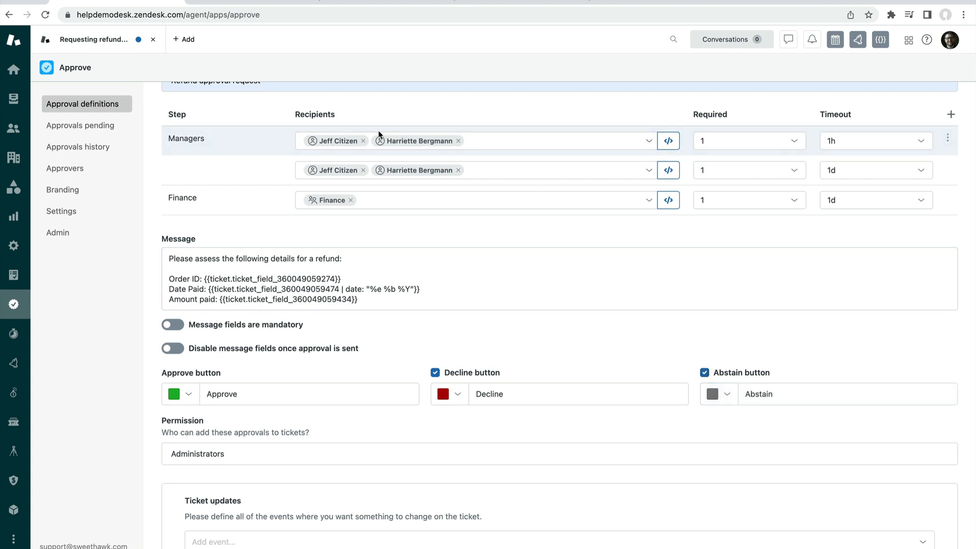
pyautogui.moveTo(334, 141)
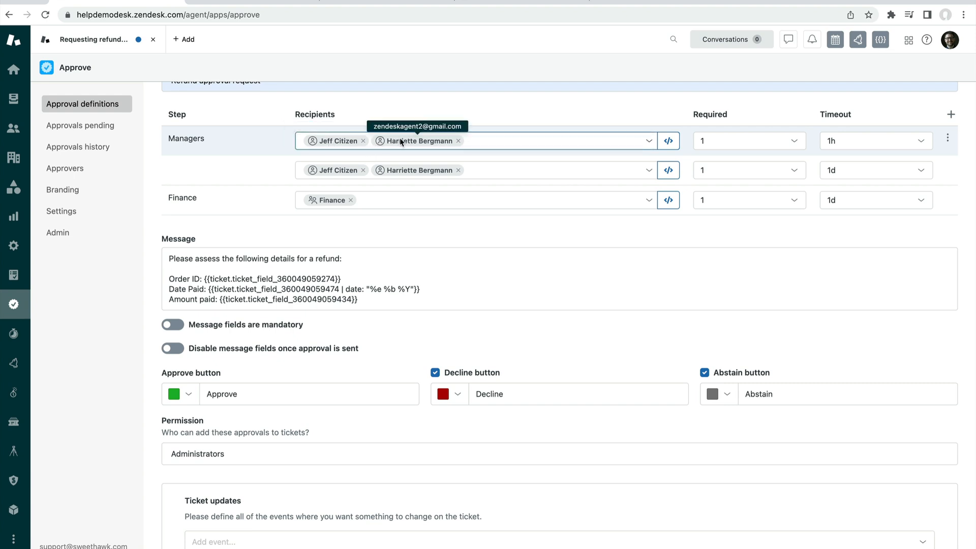
pyautogui.moveTo(424, 133)
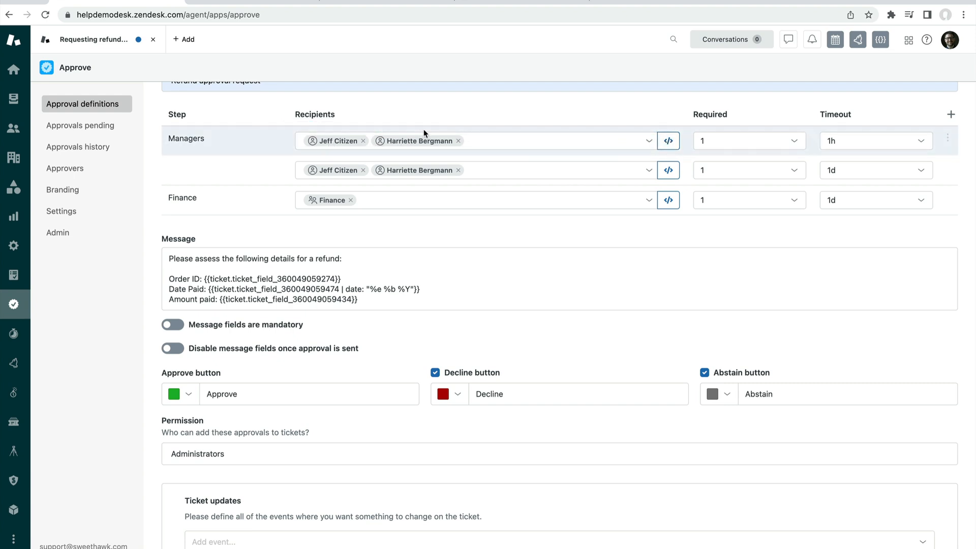
pyautogui.moveTo(416, 141)
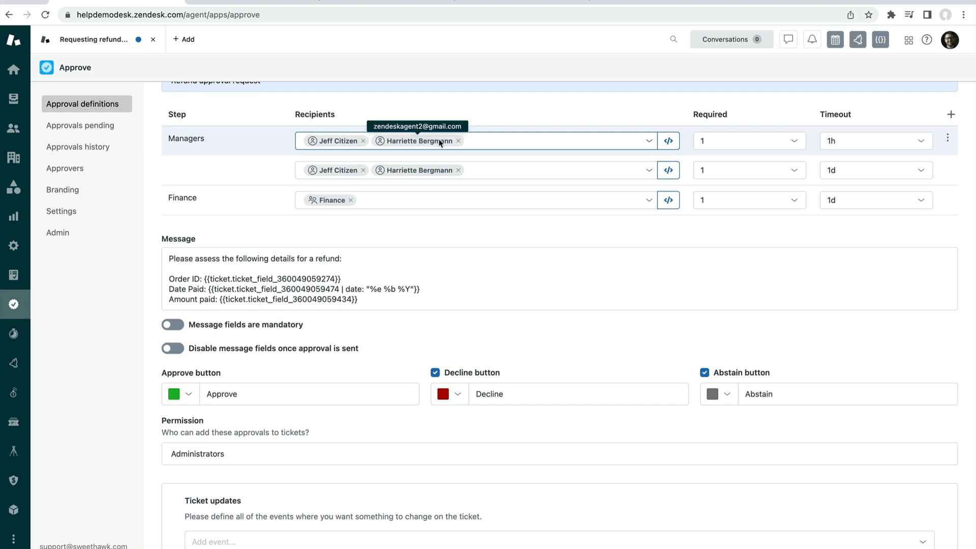
pyautogui.moveTo(299, 142)
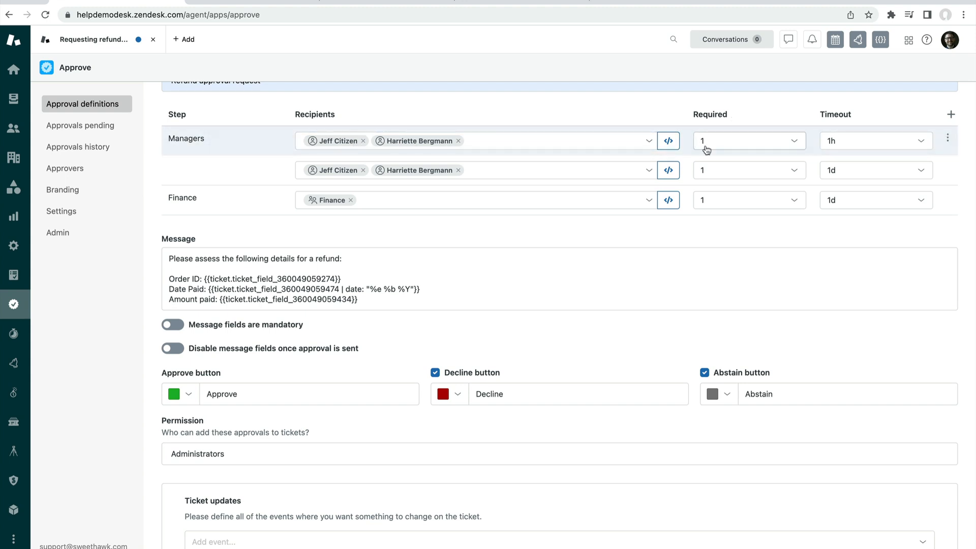
# Format the Date Paid placeholder as day, month, year
pyautogui.click(747, 140)
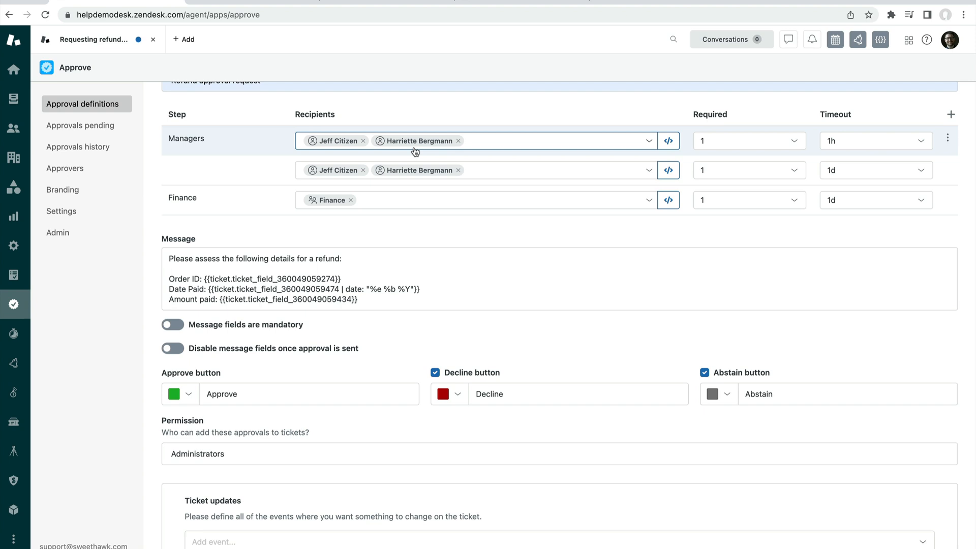
pyautogui.click(484, 279)
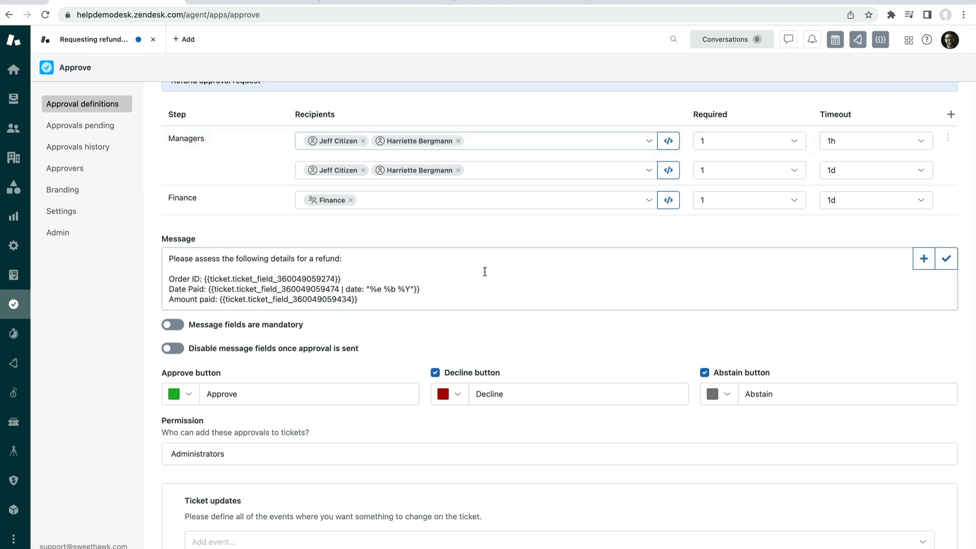
pyautogui.scroll(-3)
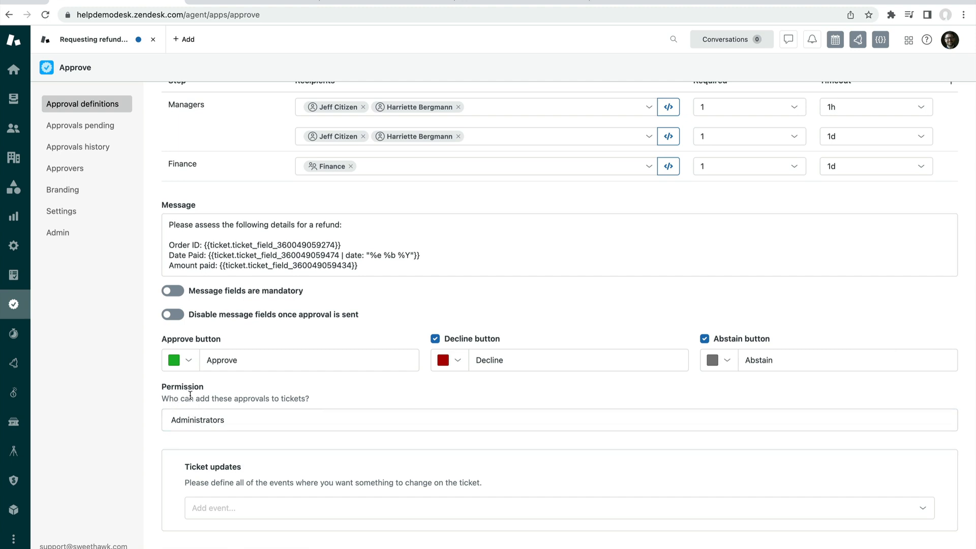
pyautogui.click(249, 420)
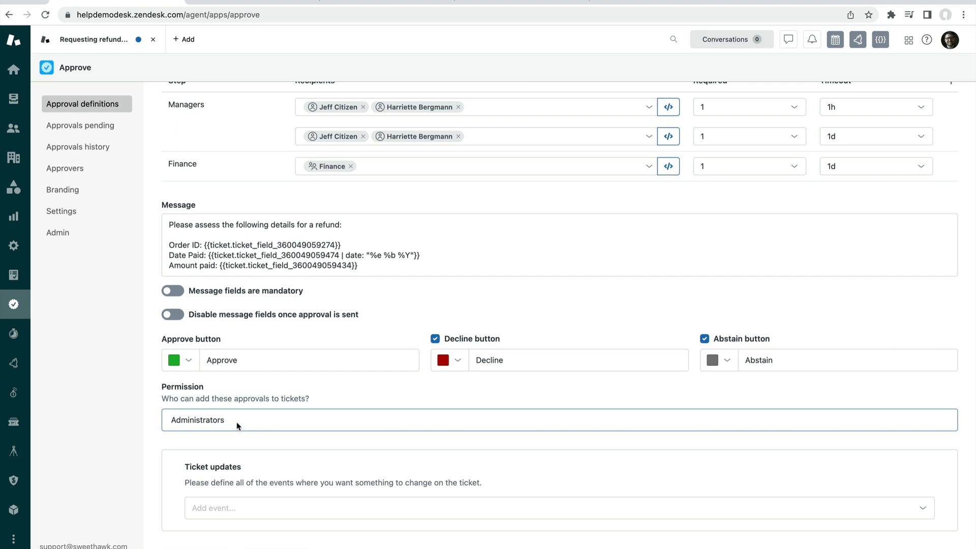
pyautogui.moveTo(224, 417)
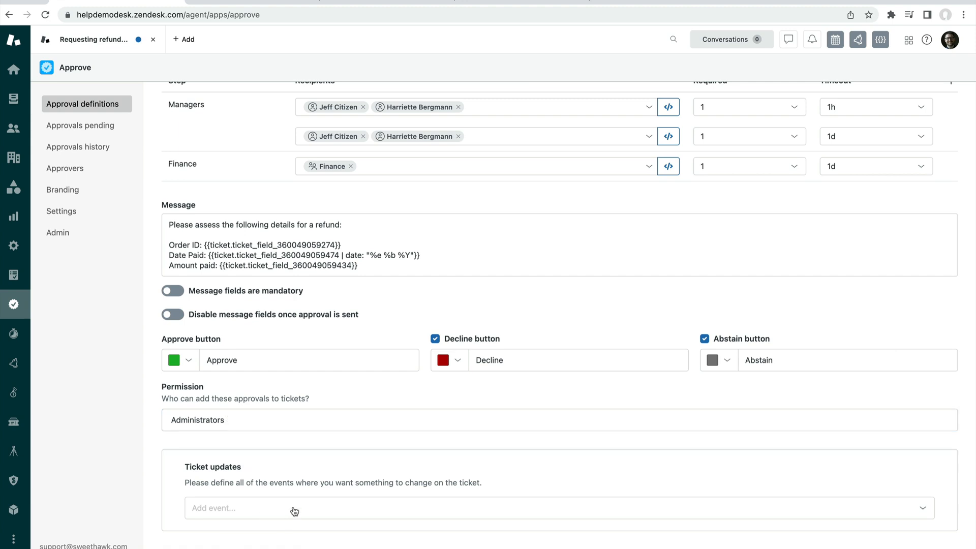
pyautogui.moveTo(230, 510)
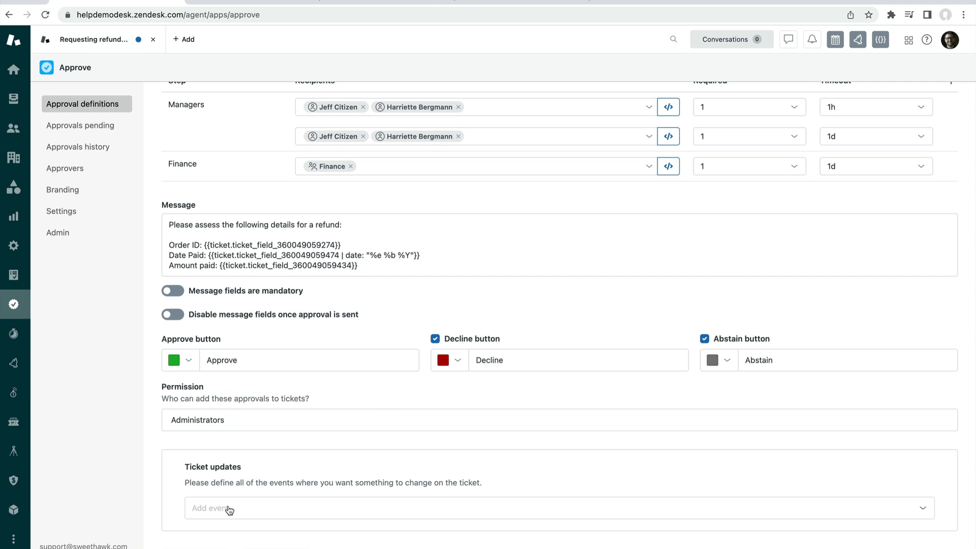
pyautogui.click(558, 507)
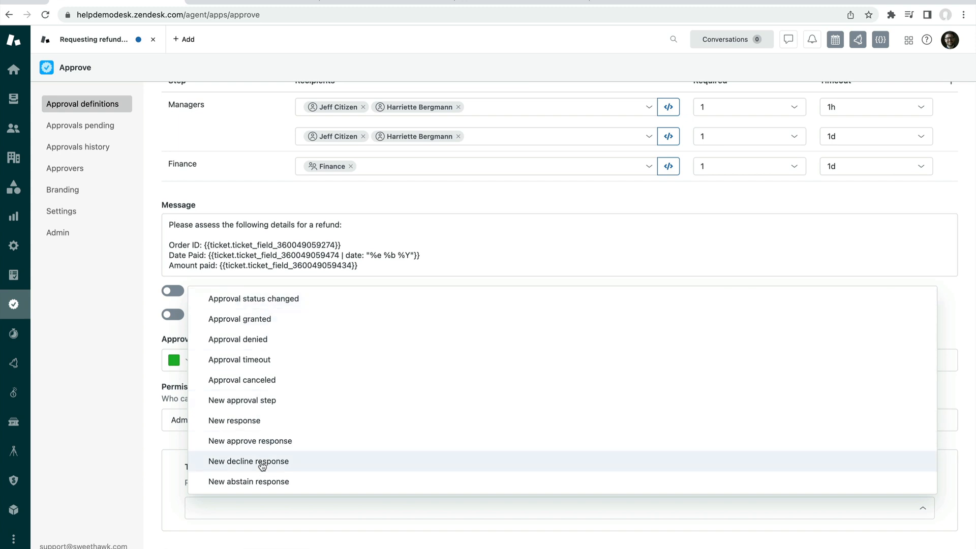
# Add an Approval granted ticket update that adds the tag refund_approval_granted
pyautogui.click(248, 461)
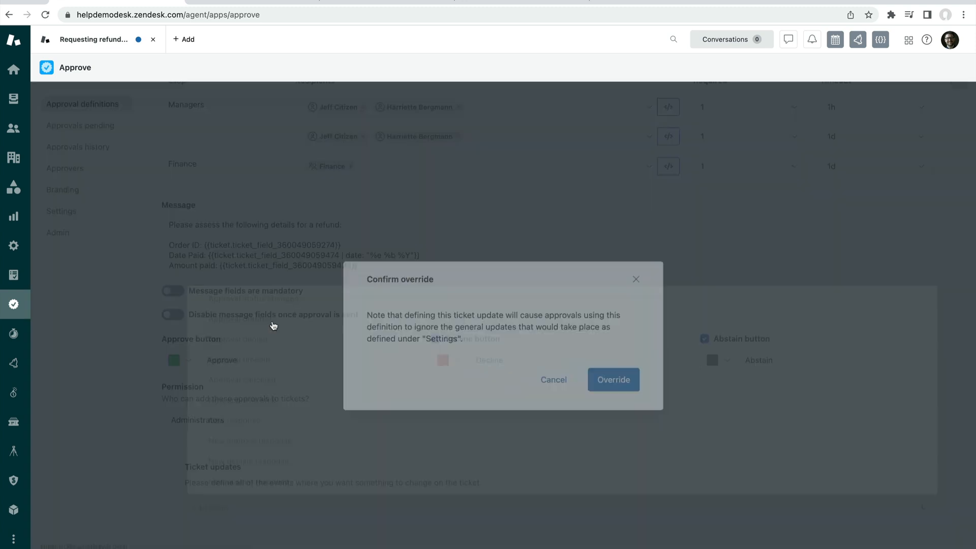
pyautogui.click(612, 380)
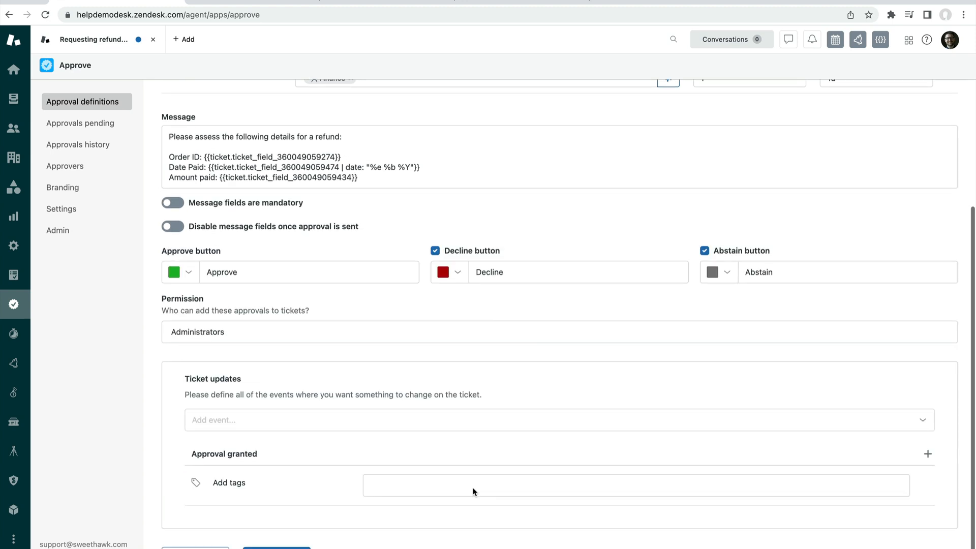
pyautogui.write('refund_approval_g')
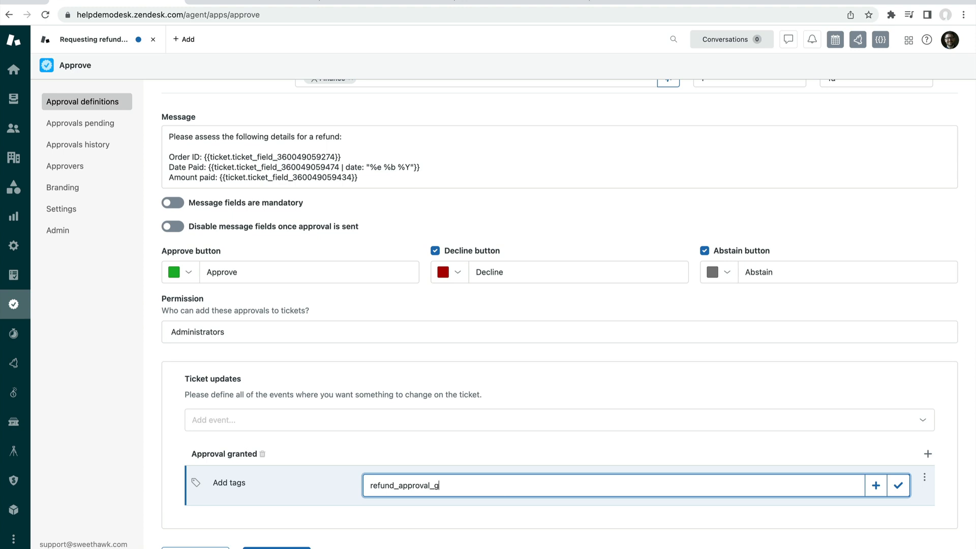
pyautogui.write('ranted')
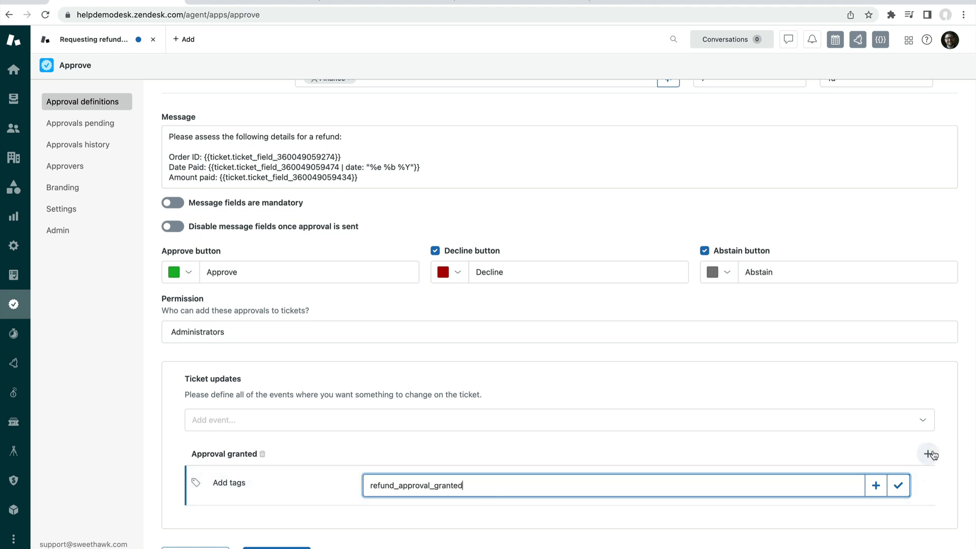
pyautogui.moveTo(930, 455)
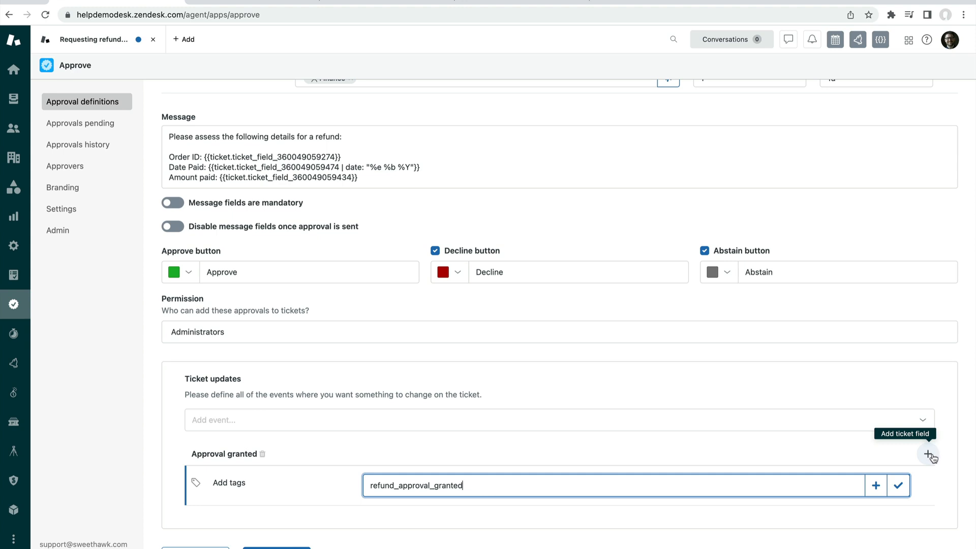
pyautogui.moveTo(61, 208)
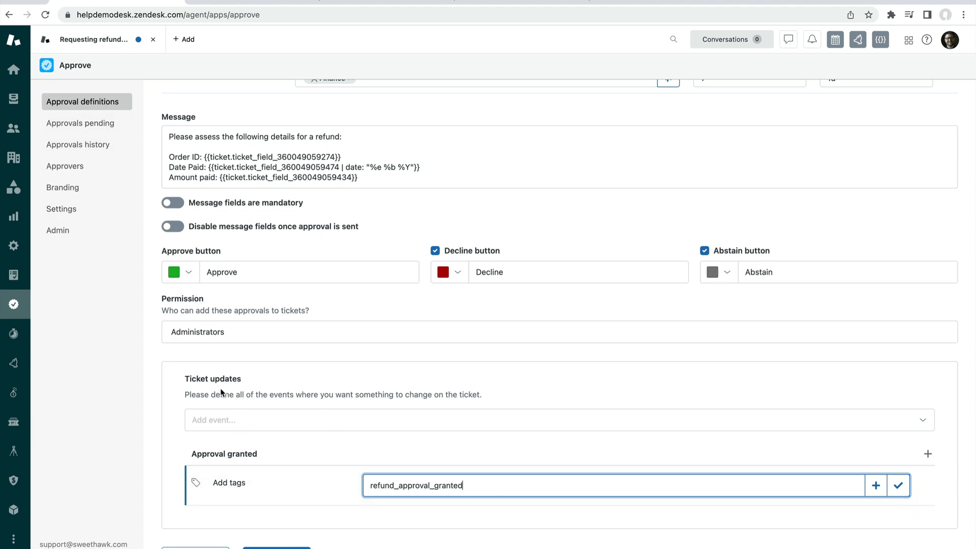
pyautogui.click(557, 419)
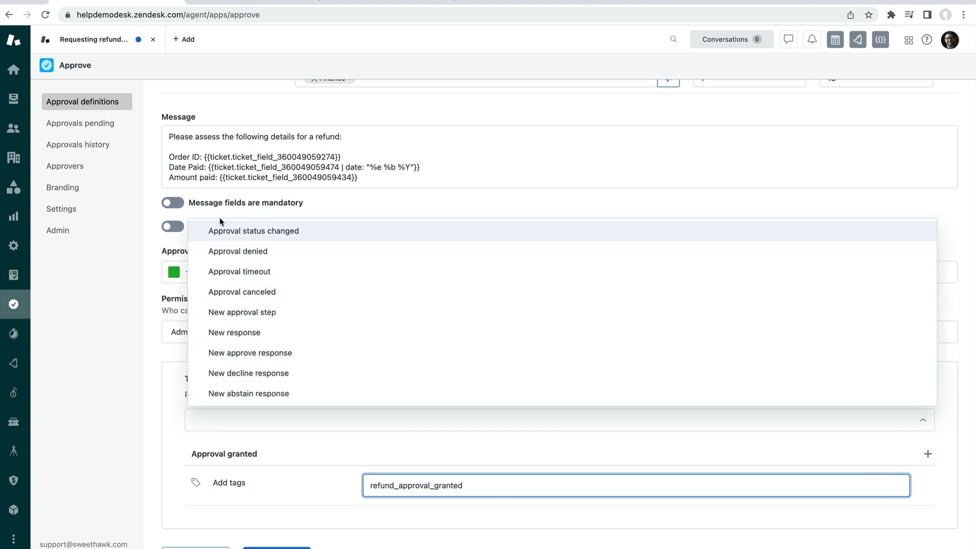
pyautogui.scroll(3)
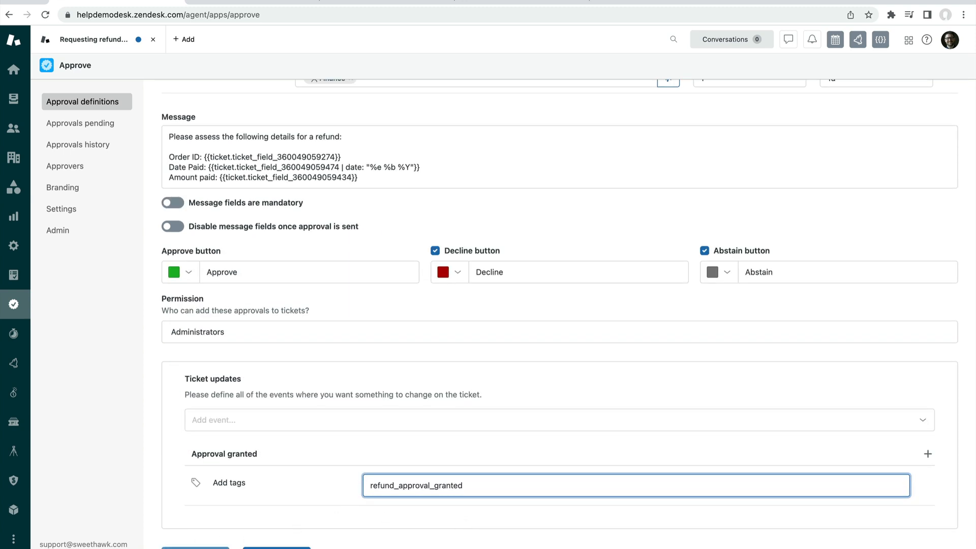
pyautogui.moveTo(313, 320)
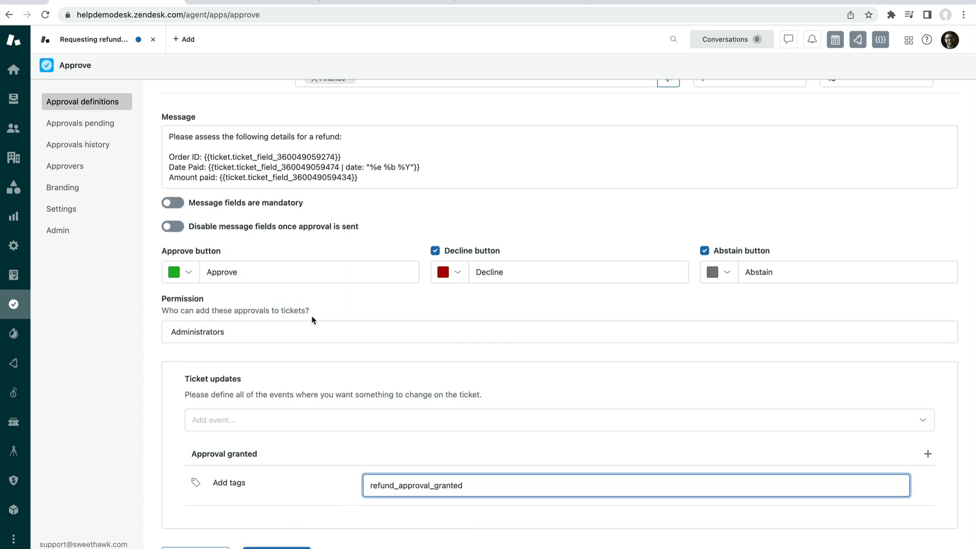
pyautogui.moveTo(324, 266)
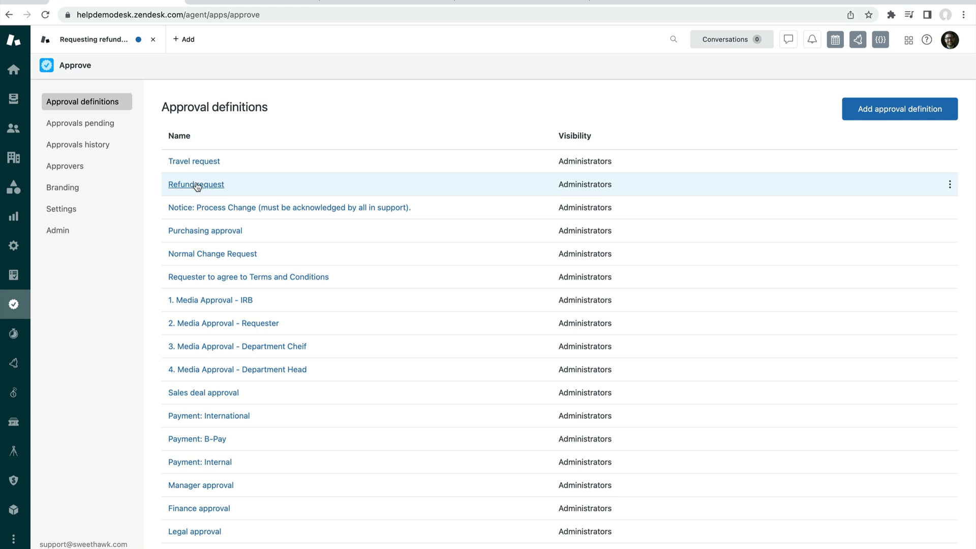
pyautogui.moveTo(278, 429)
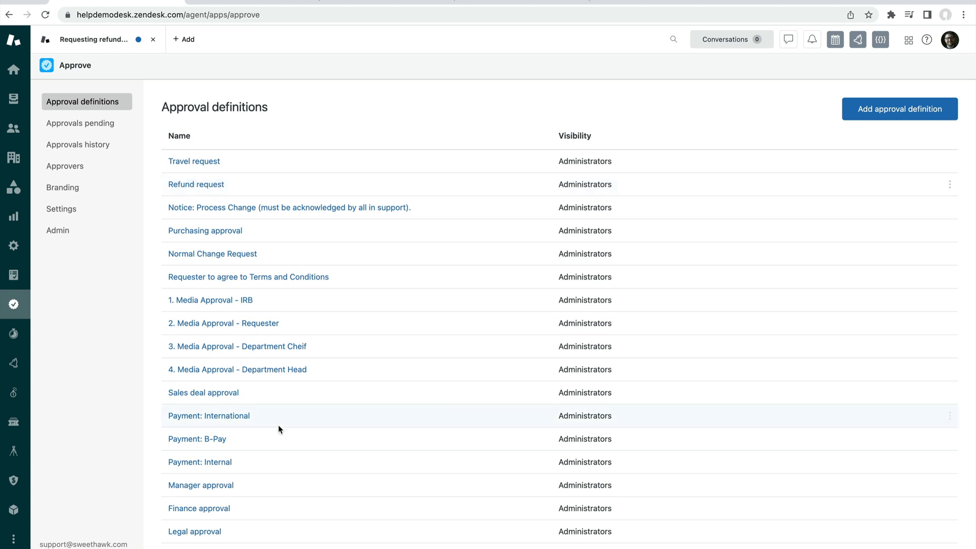
# Scroll to the Refund approval request definition and open its trigger from the row menu
pyautogui.scroll(-3)
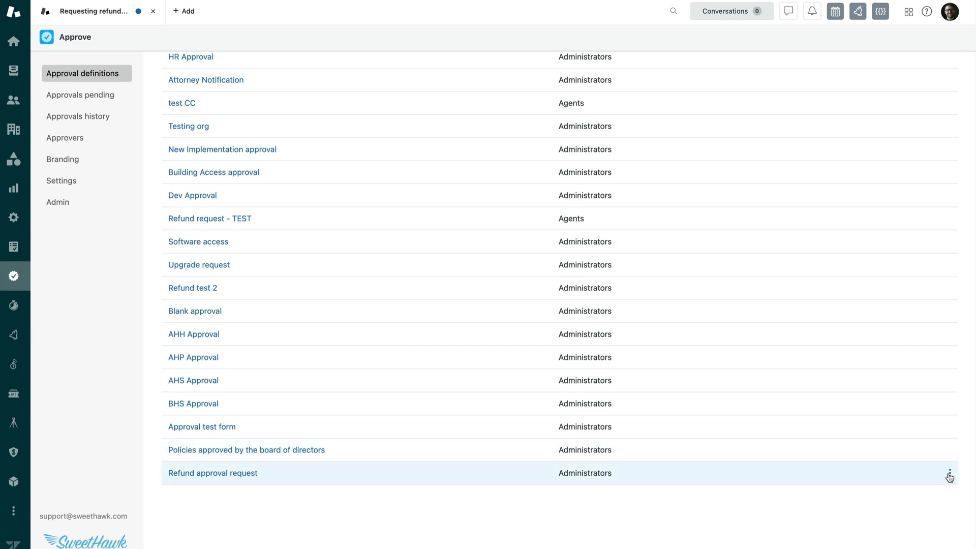
pyautogui.moveTo(949, 477)
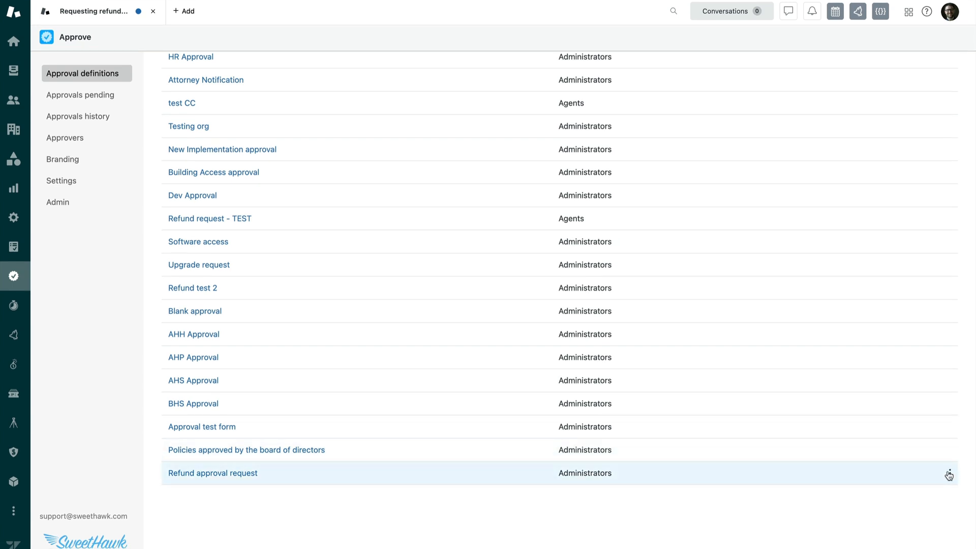
pyautogui.click(948, 473)
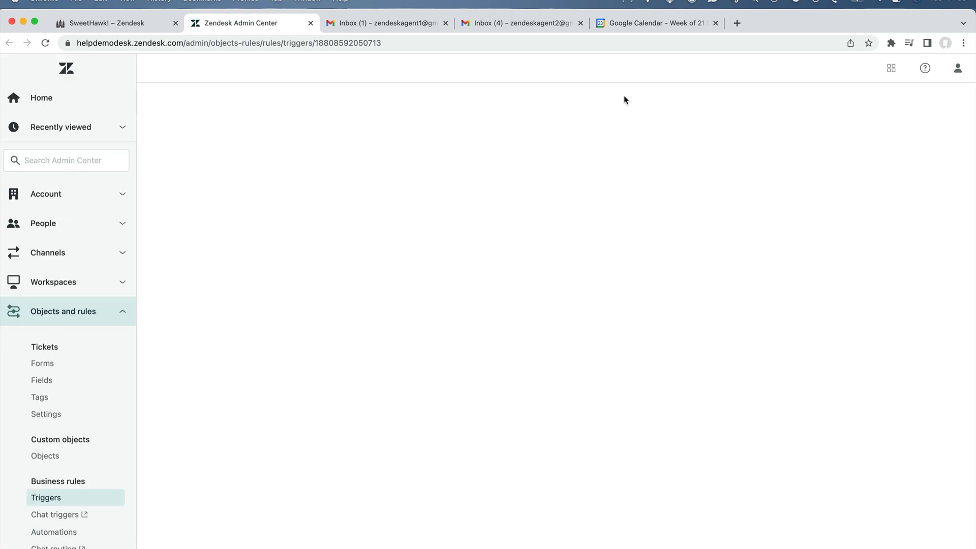
# Change the first condition to Ticket Is Created and add a second condition searched by 'form'
pyautogui.scroll(-3)
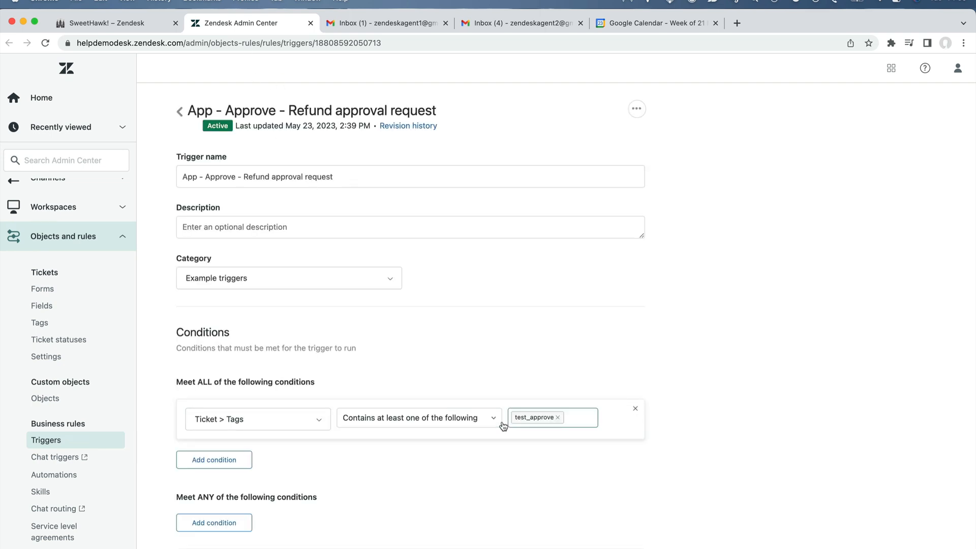
pyautogui.click(257, 418)
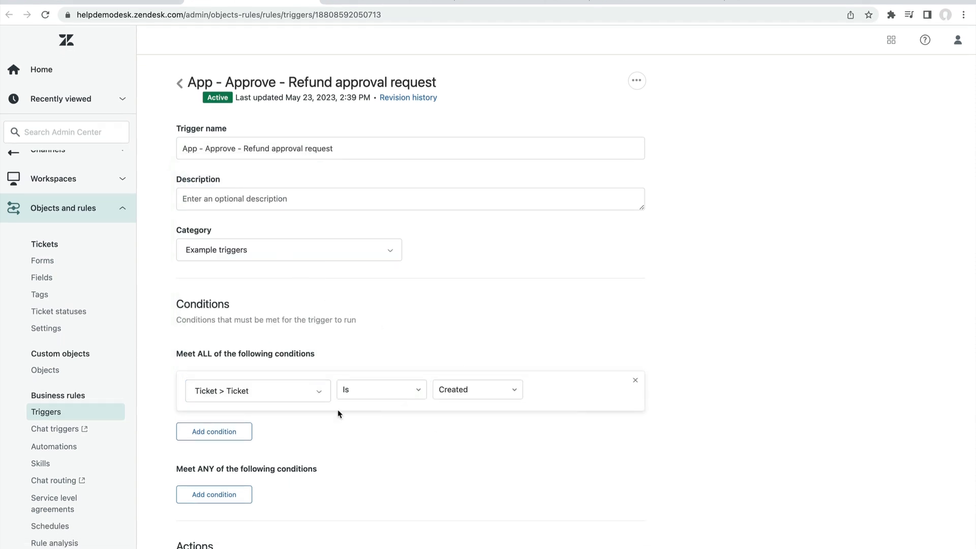
pyautogui.click(213, 431)
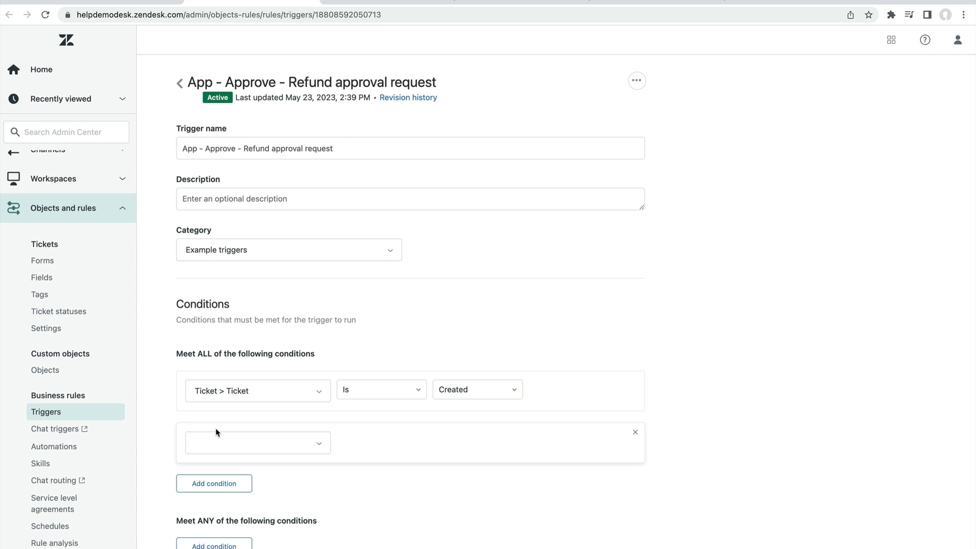
pyautogui.write('form')
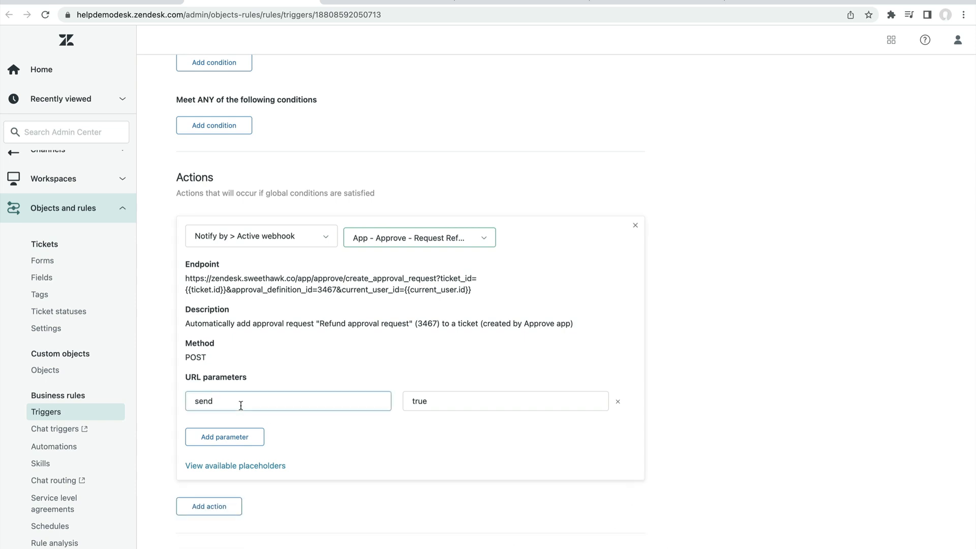
# Set the condition to Form Is Refund Request, change send to false, and save the trigger
pyautogui.click(504, 400)
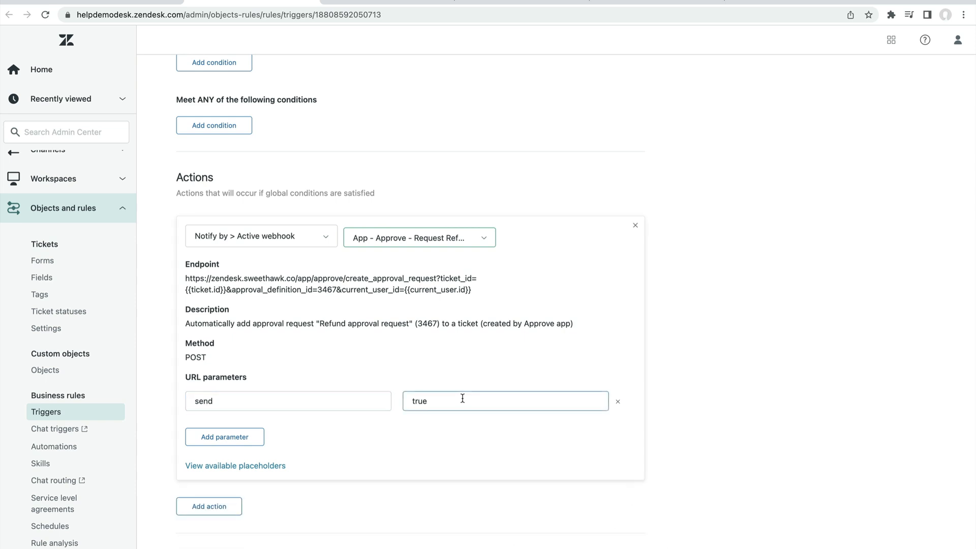
pyautogui.click(286, 400)
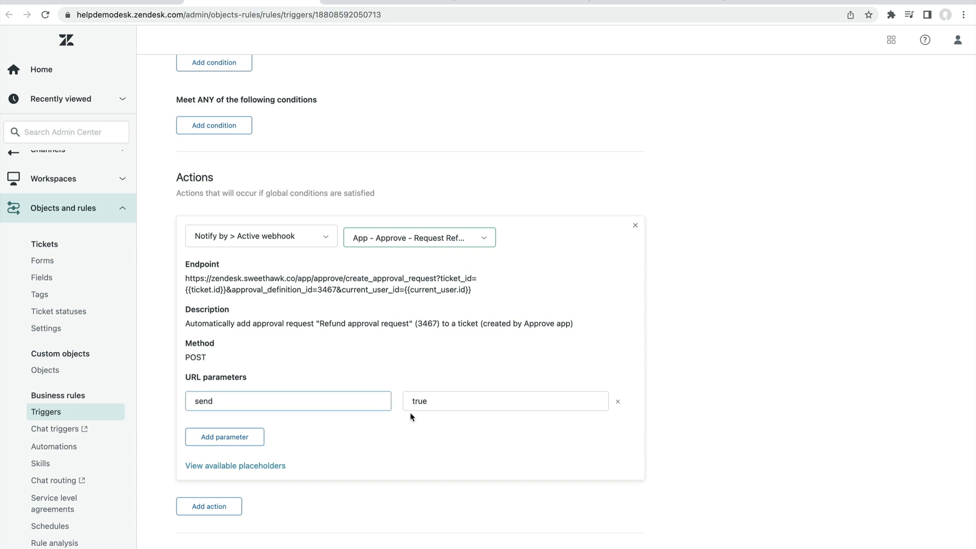
pyautogui.write('f')
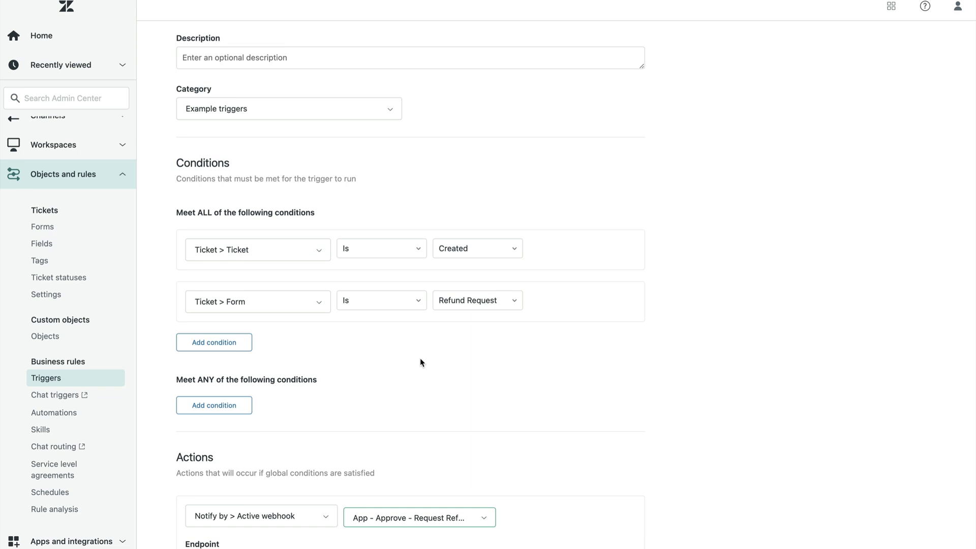
pyautogui.scroll(-3)
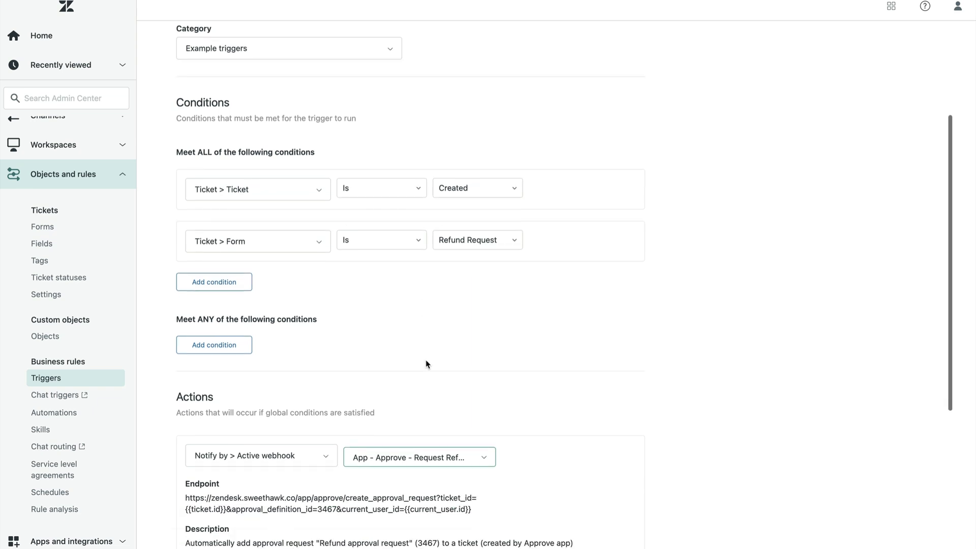
pyautogui.write('false')
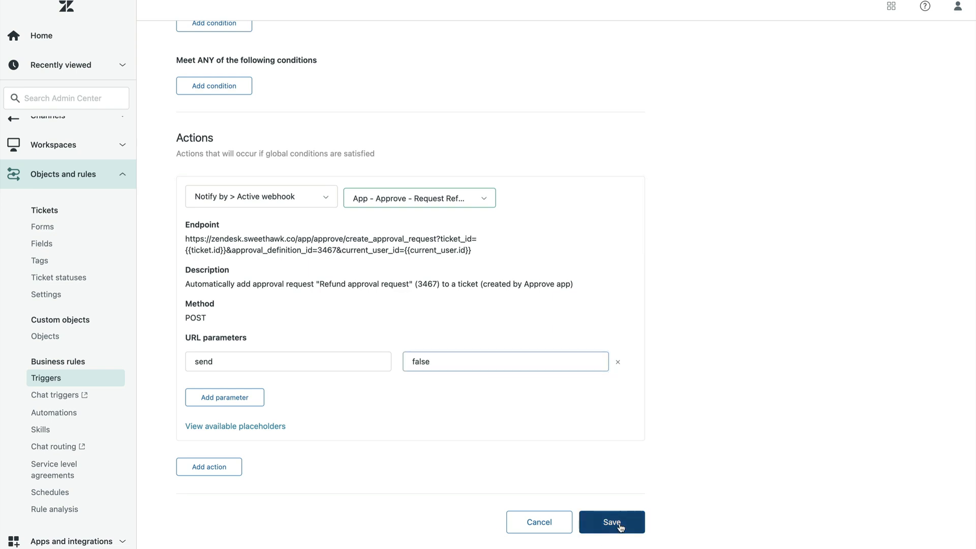
pyautogui.click(611, 522)
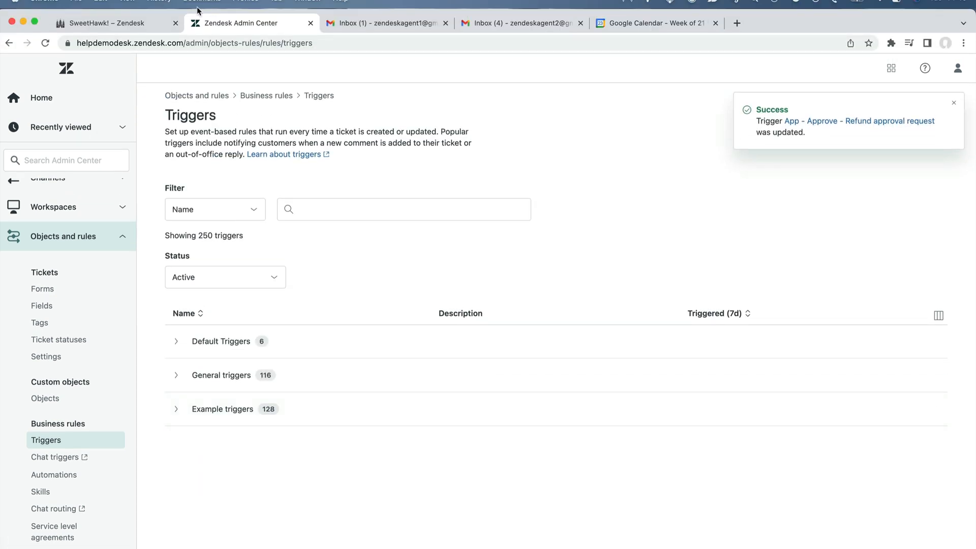
pyautogui.click(115, 23)
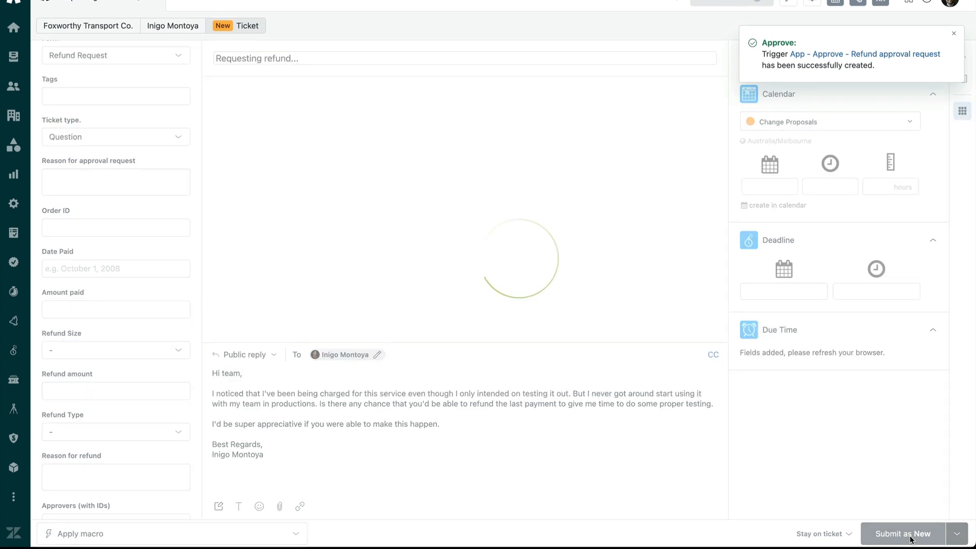
# Submit the refund ticket as New so #9930 gets the two-step Refund approval request
pyautogui.click(903, 533)
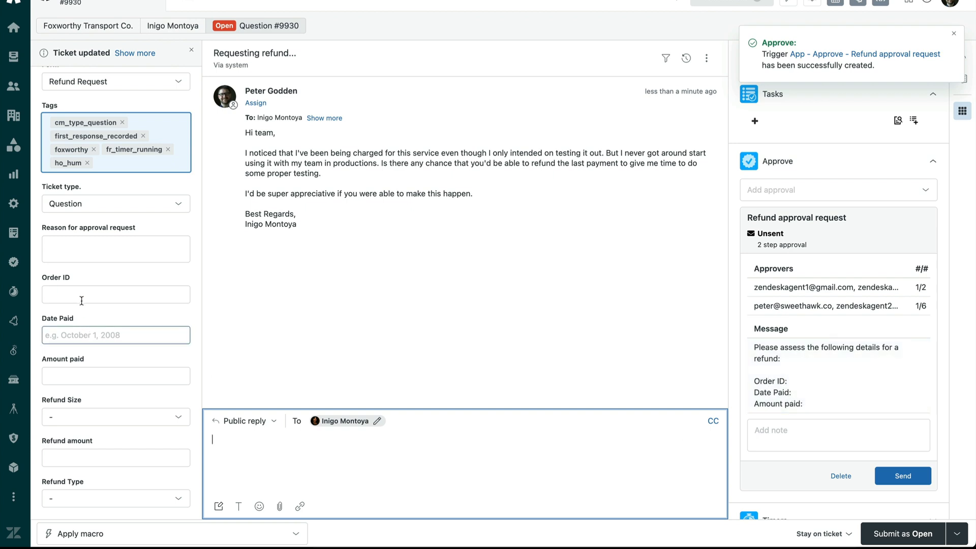
# Enter Order ID 2423423, Date Paid 18 May 2023, Amount paid 237, and submit as Open
pyautogui.write('2423423')
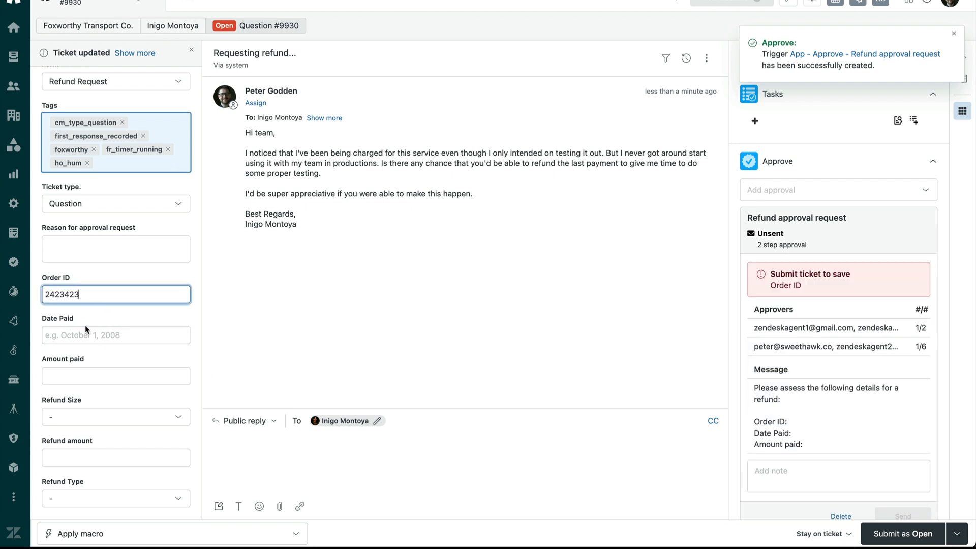
pyautogui.click(115, 335)
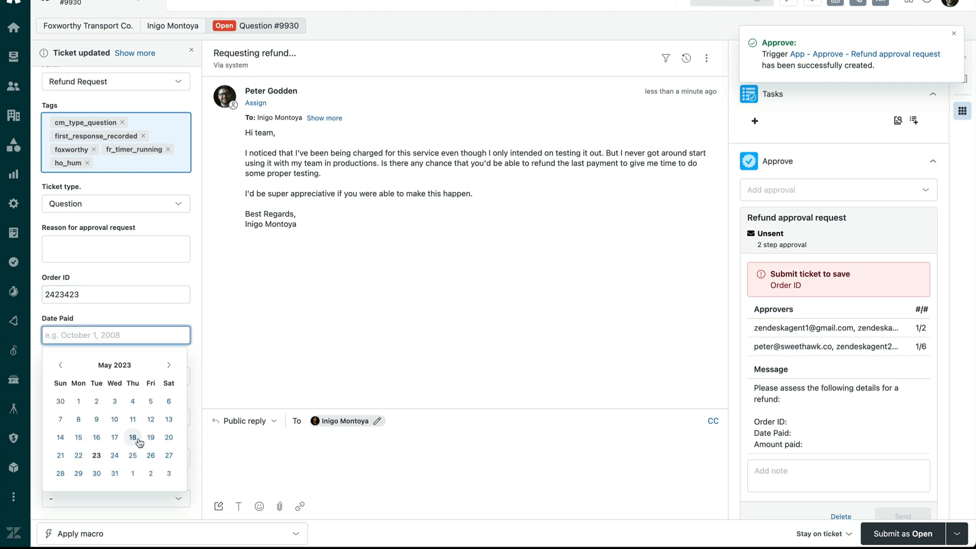
pyautogui.click(132, 438)
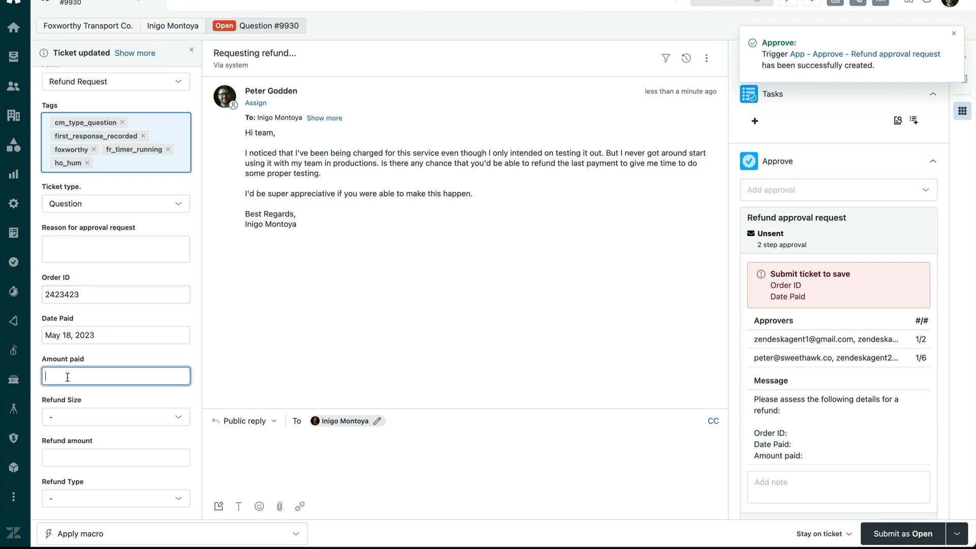
pyautogui.write('237')
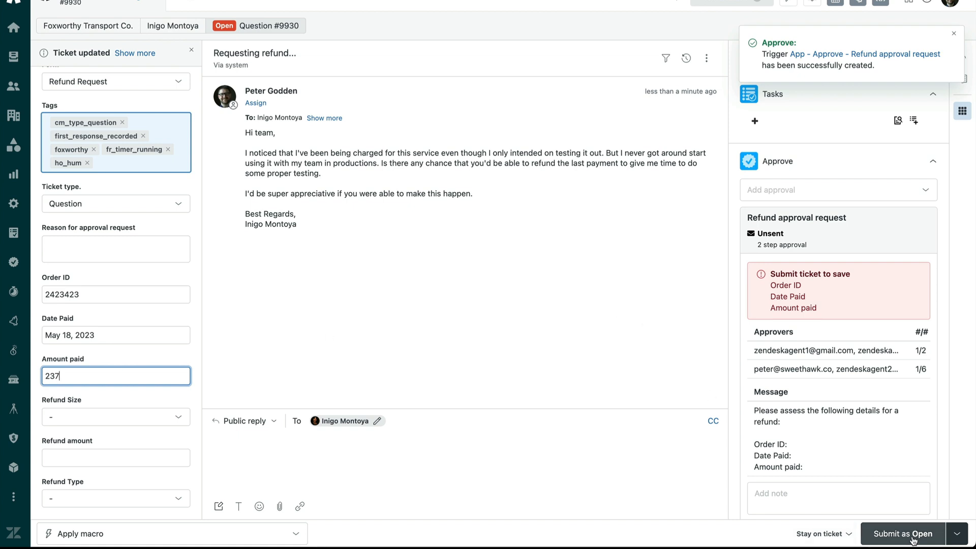
pyautogui.click(903, 533)
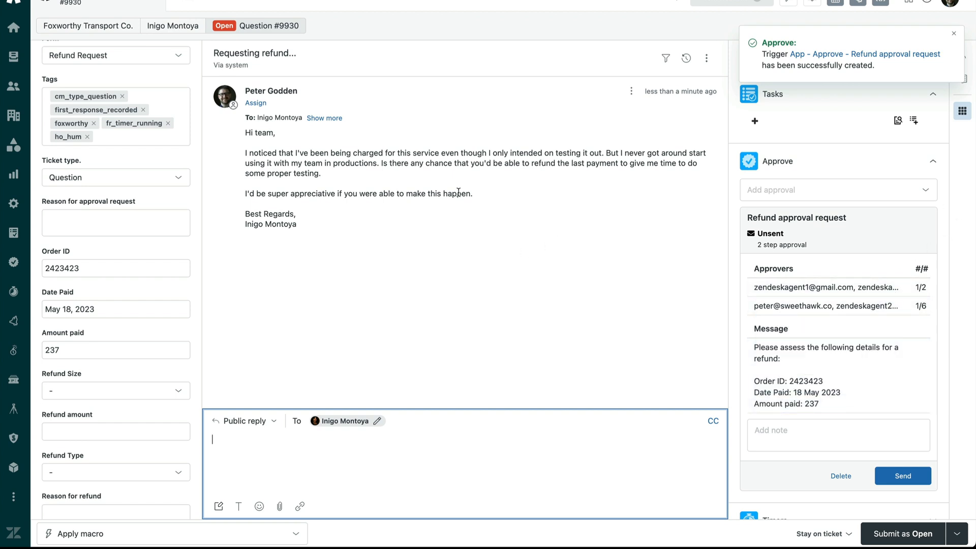
pyautogui.moveTo(463, 232)
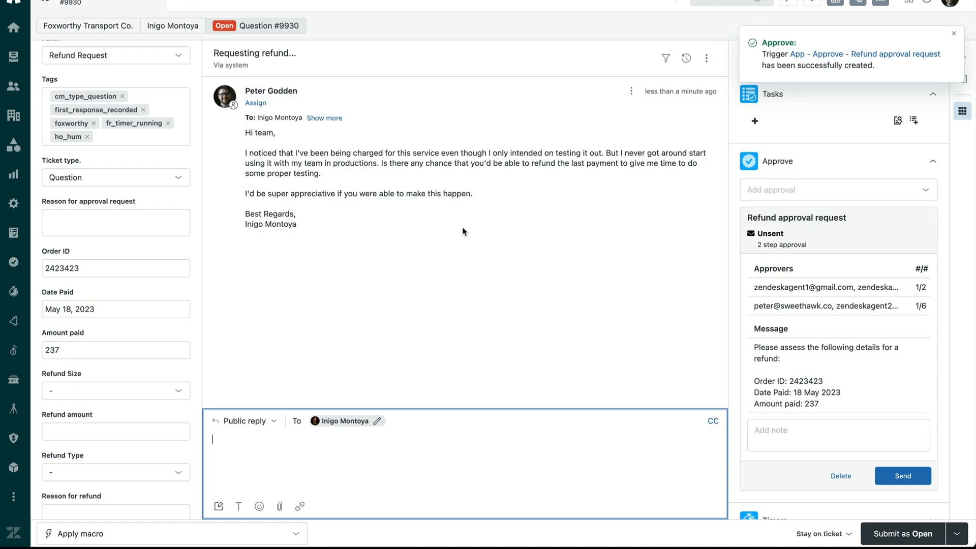